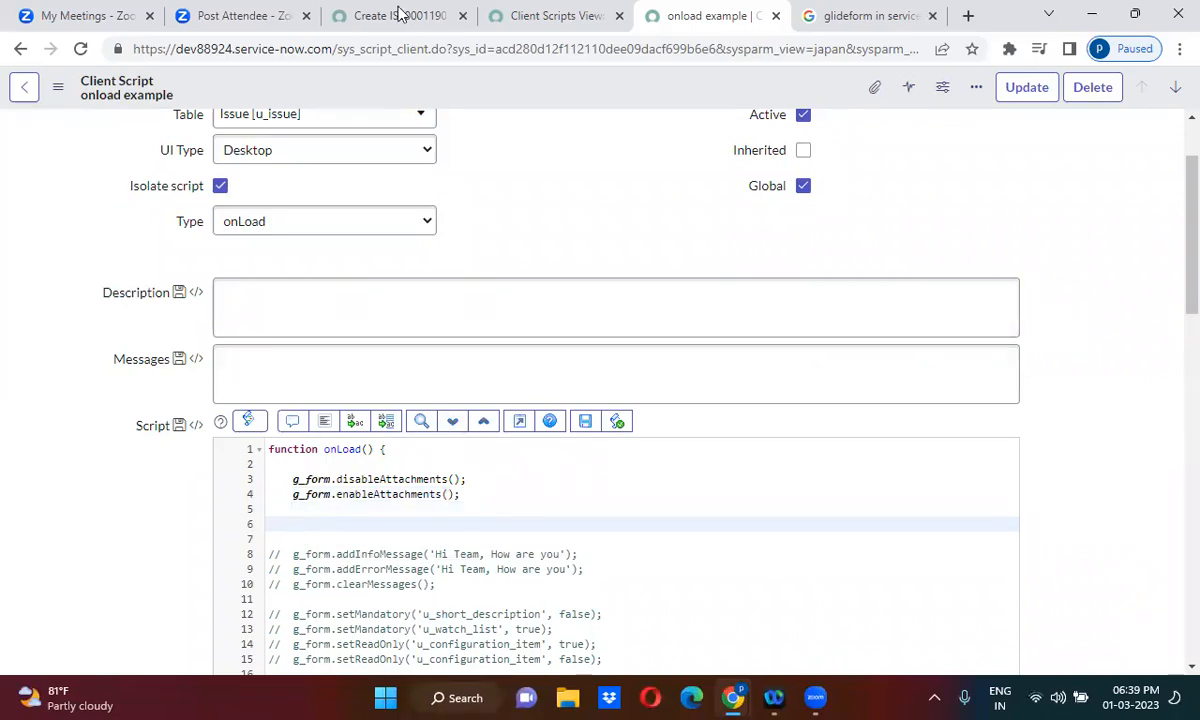
- View the new Issue record form ISS0001190 in its browser tab
left_click(395, 15)
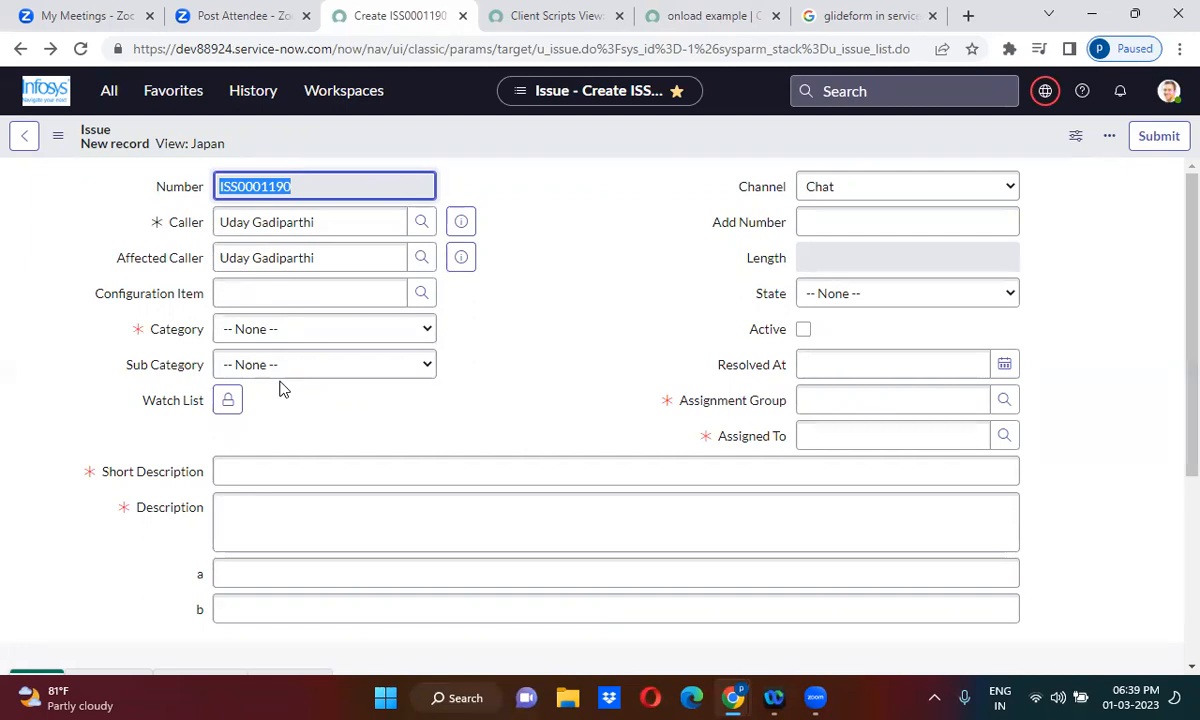
- Add a g_form.showFieldMsg call targeting the 'u_sub_category' field in the onLoad script
left_click(712, 16)
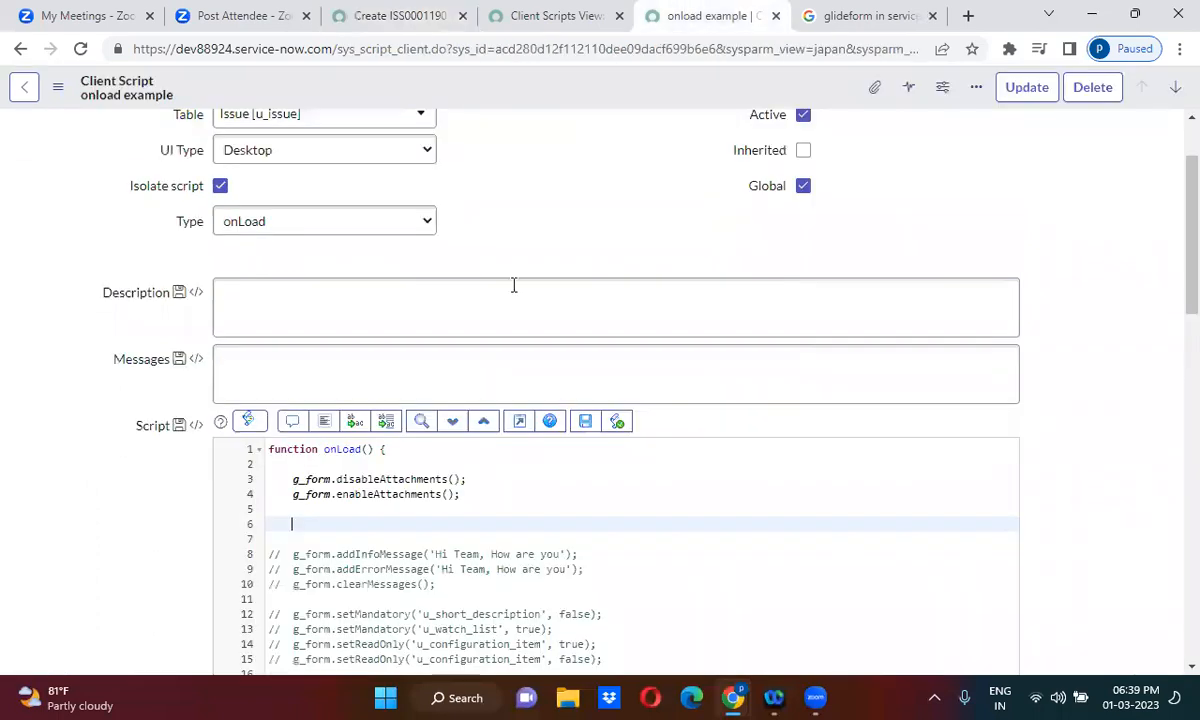
type("g_form.s")
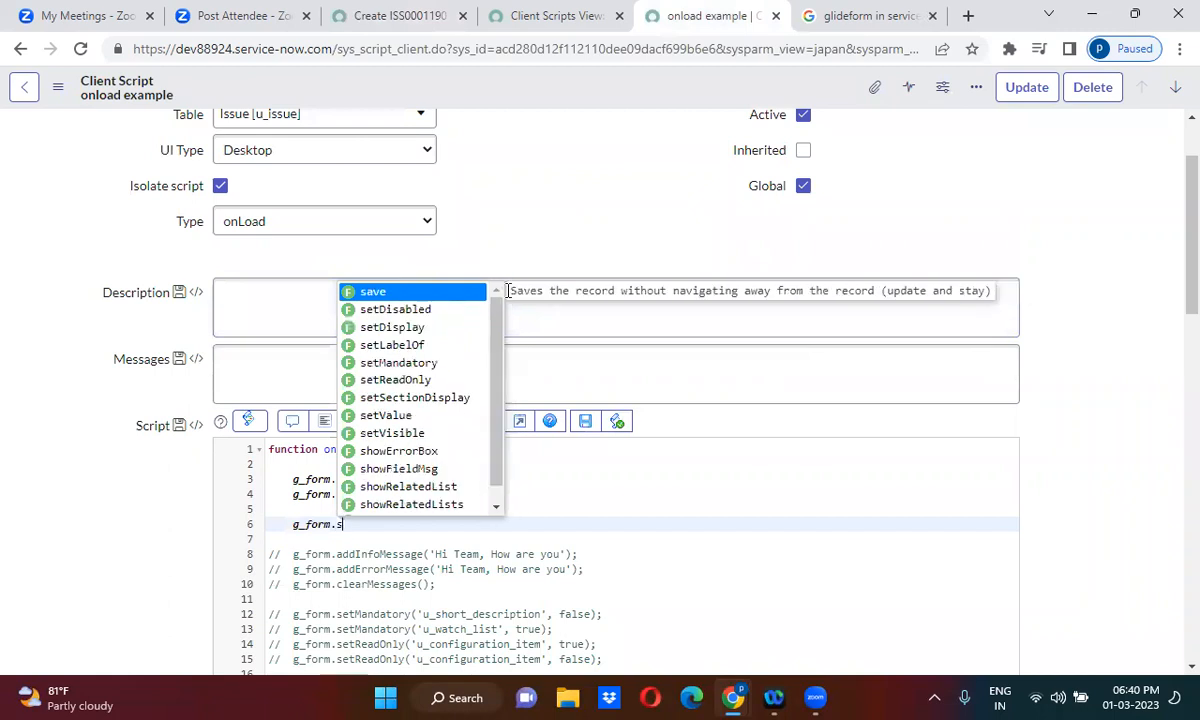
left_click(398, 468)
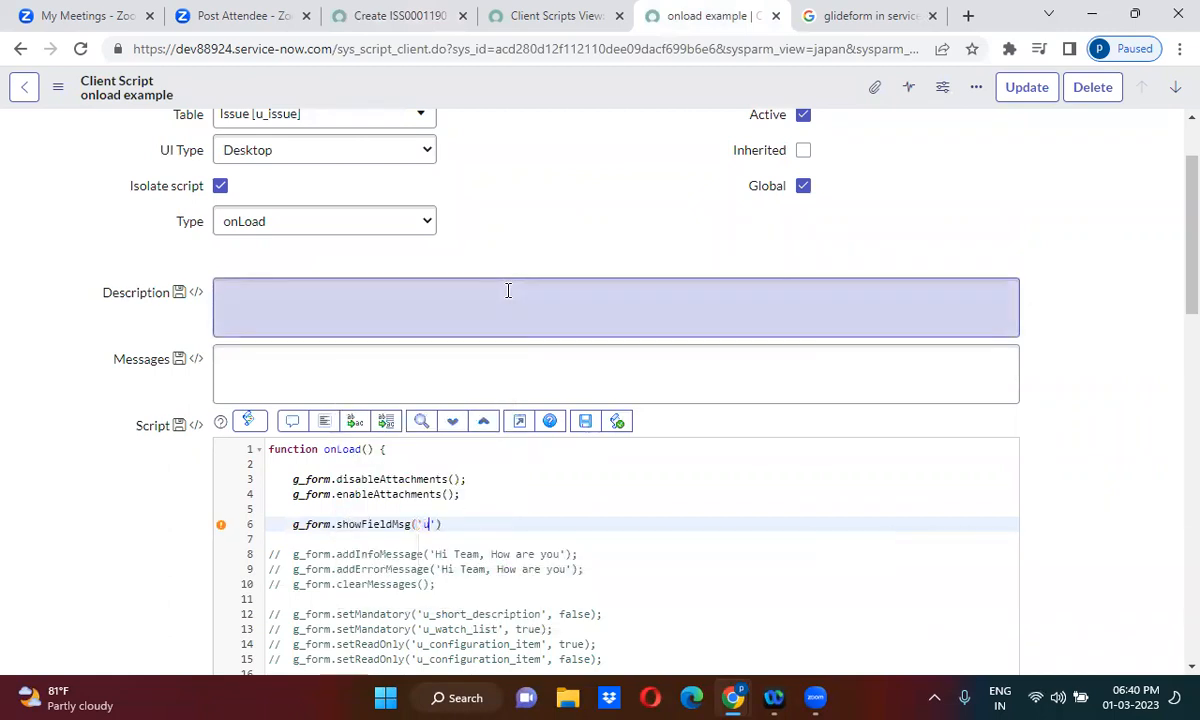
type("_sub_")
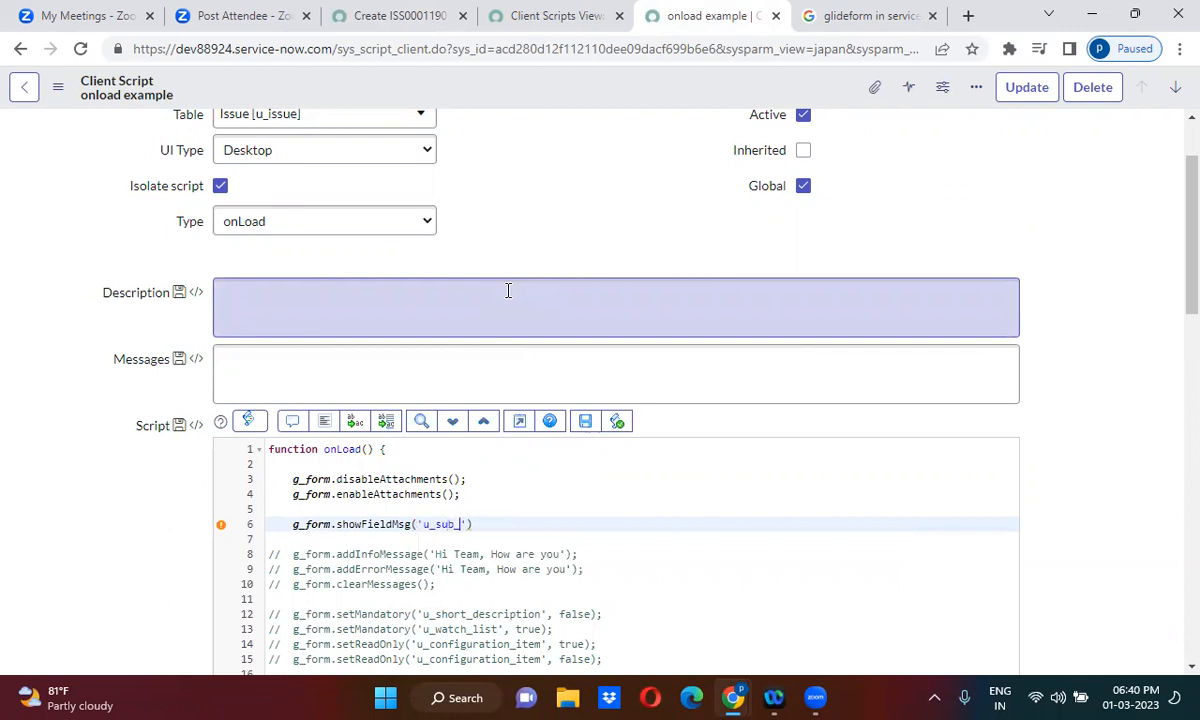
type("category")
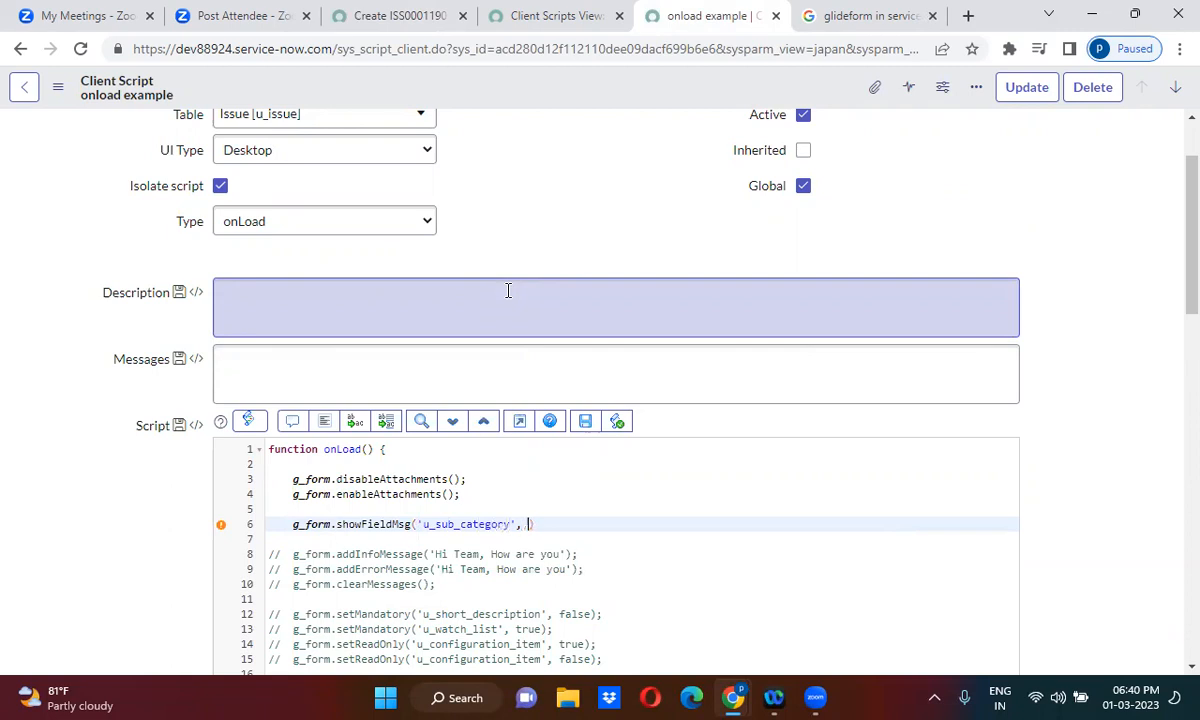
type("'")
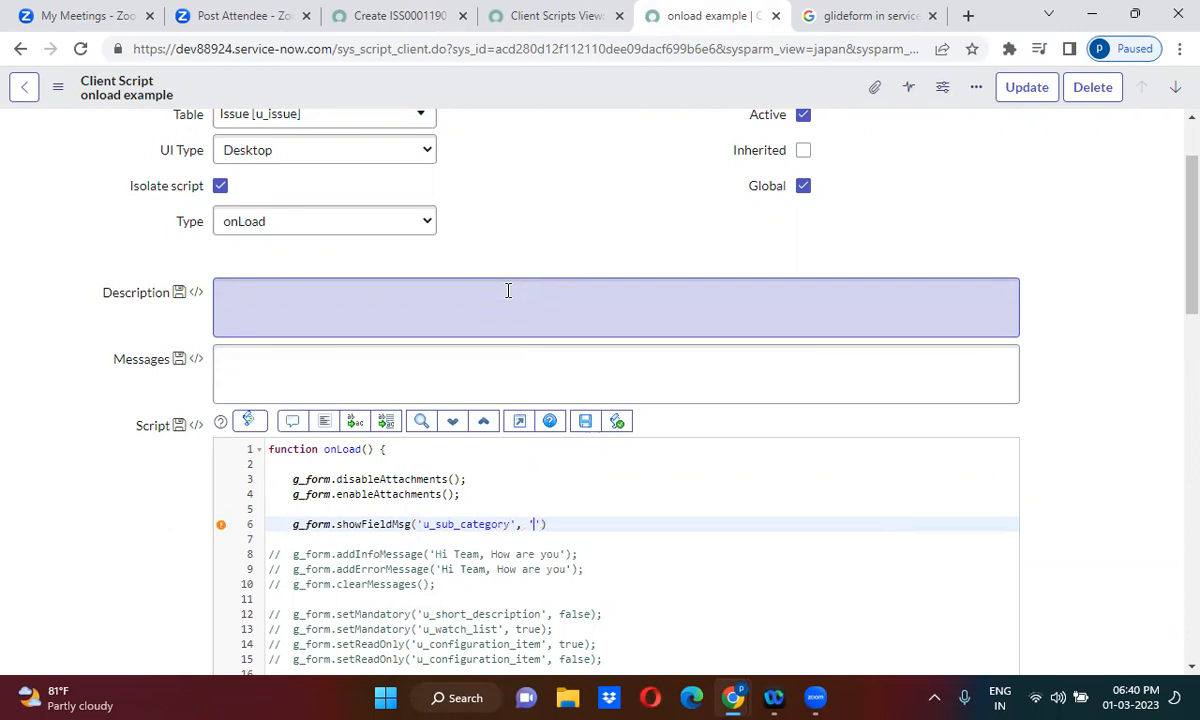
- Complete the arguments with message 'Select your favoriate movie' and type 'info'
type("Select your")
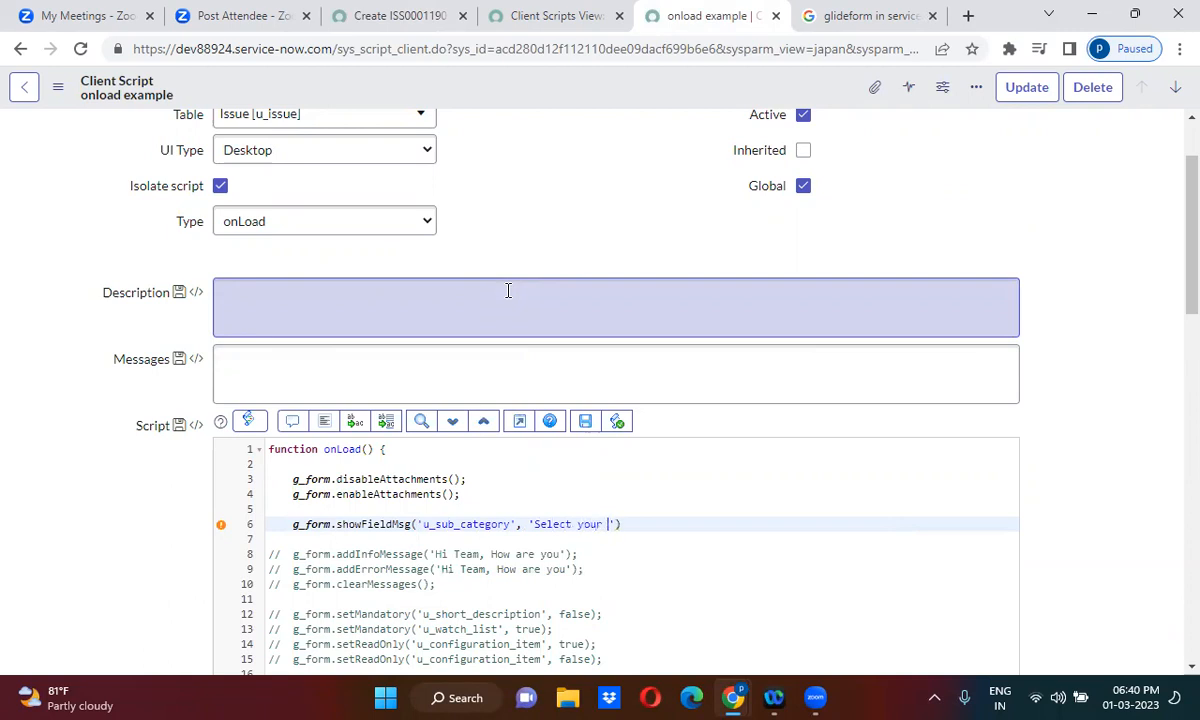
type("favori")
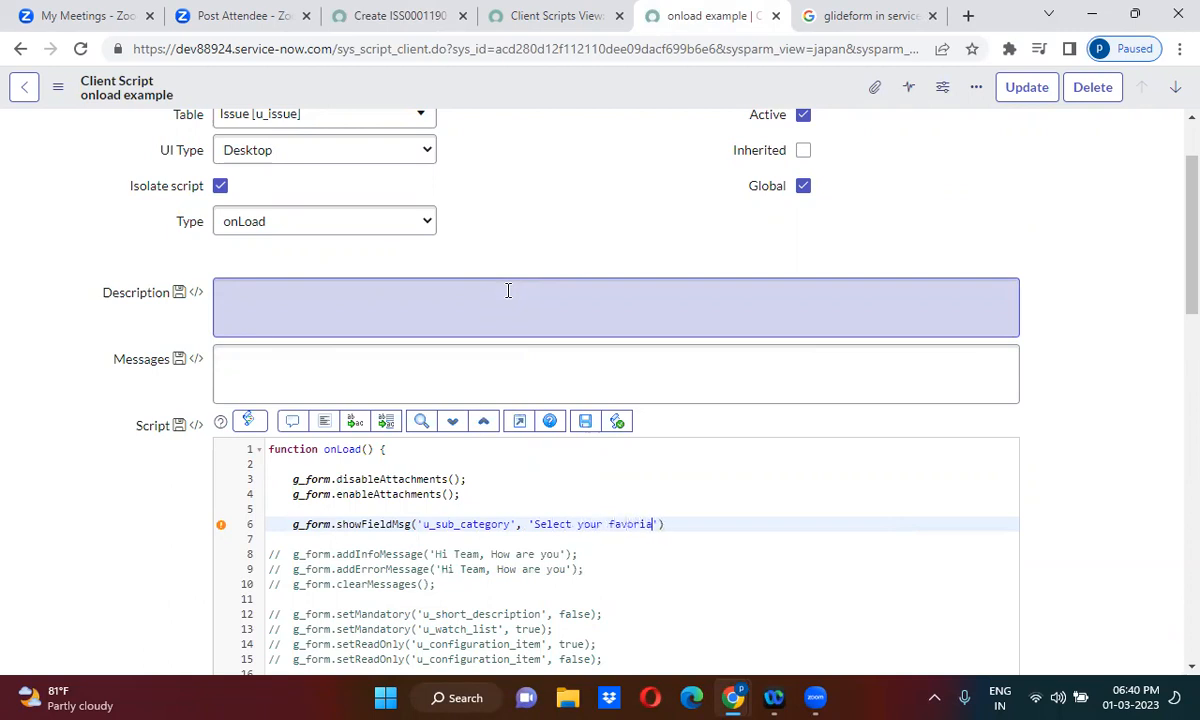
type("te")
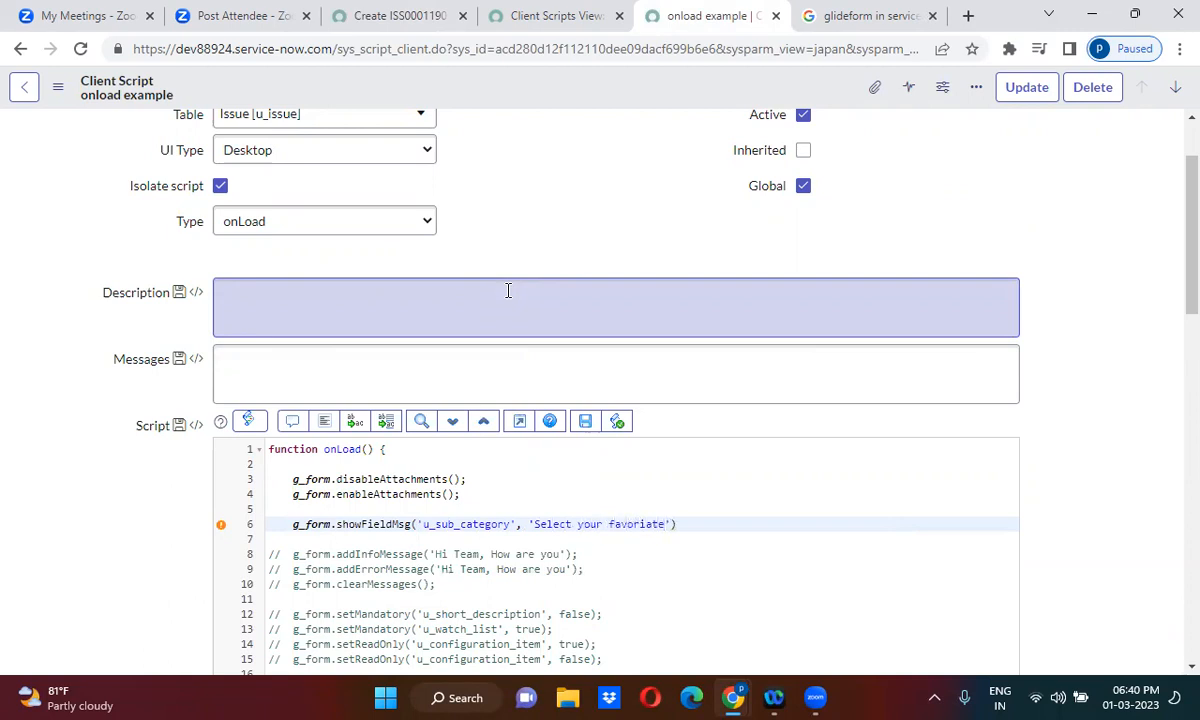
type("m")
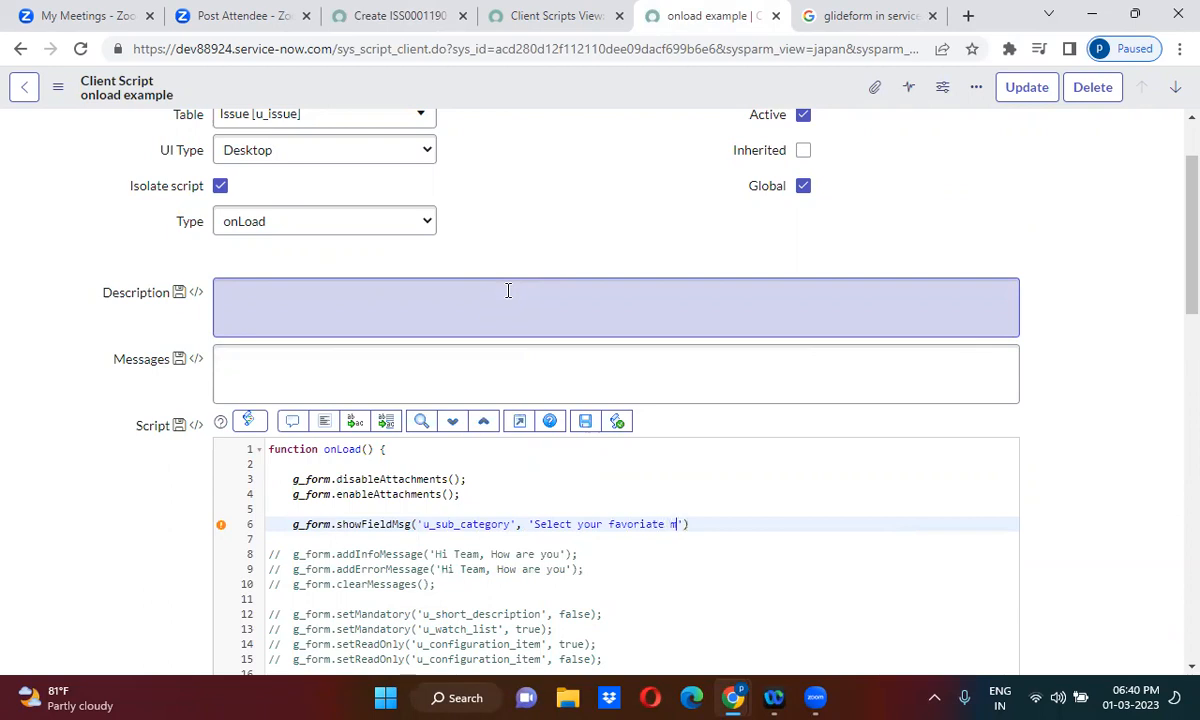
type("ovie")
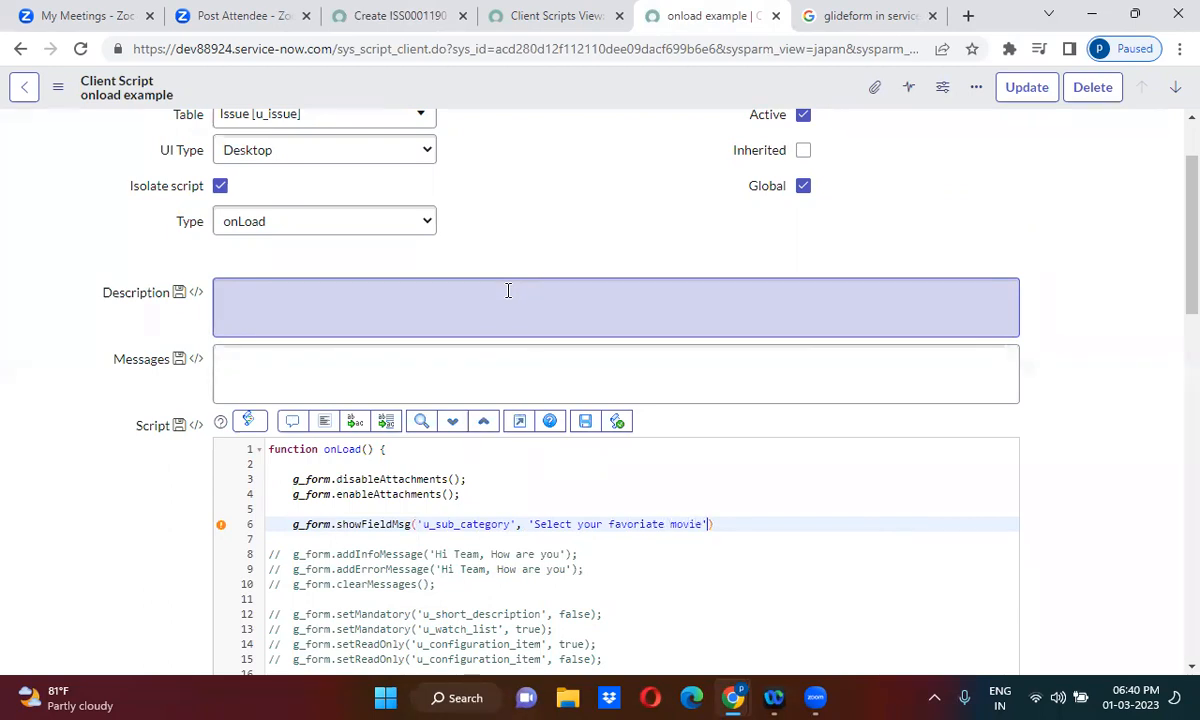
type(", 'in'")
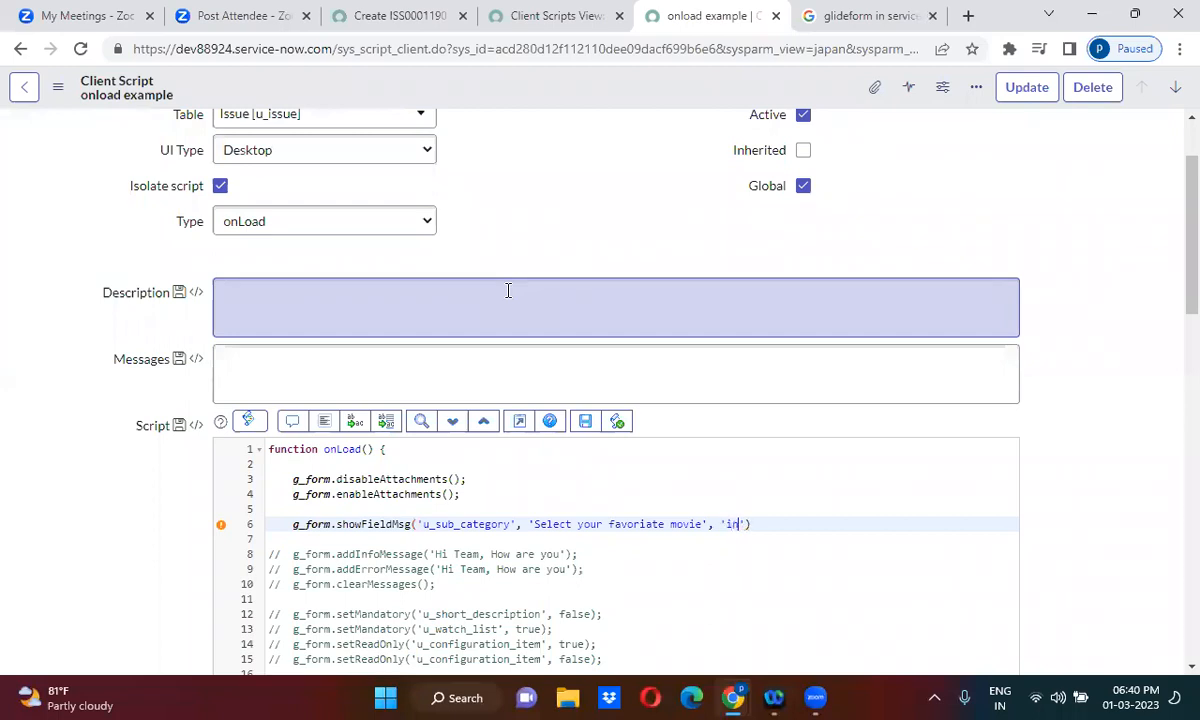
type("fo")
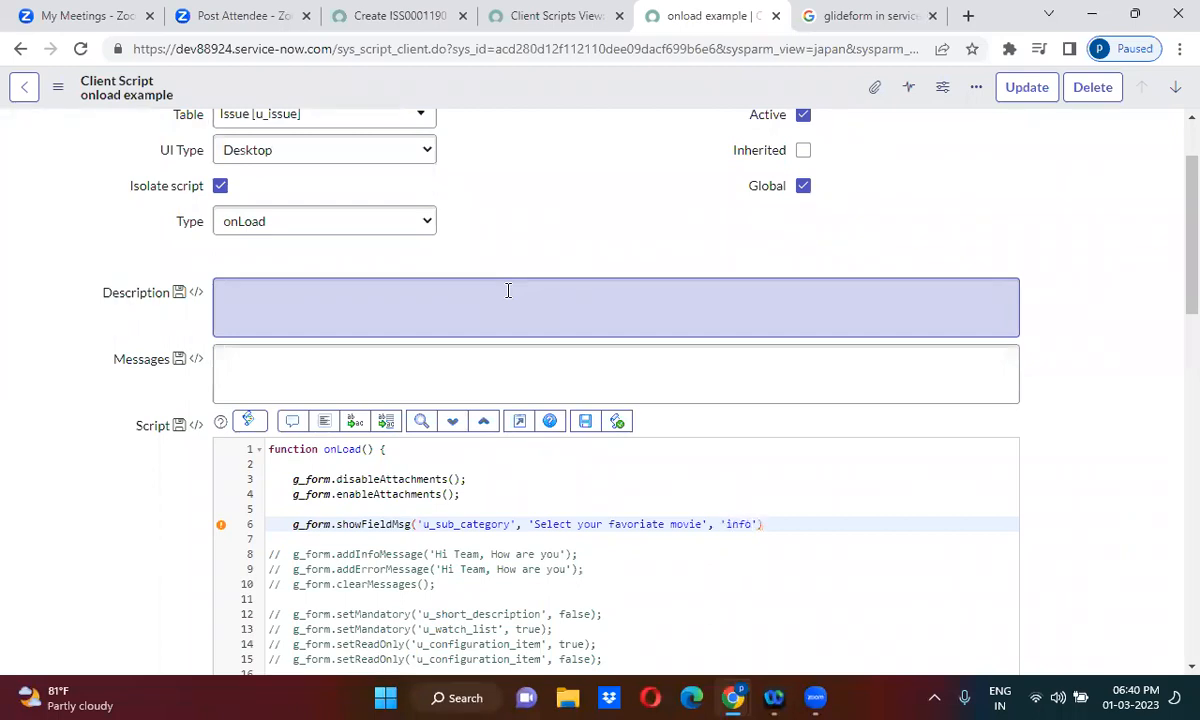
type(";")
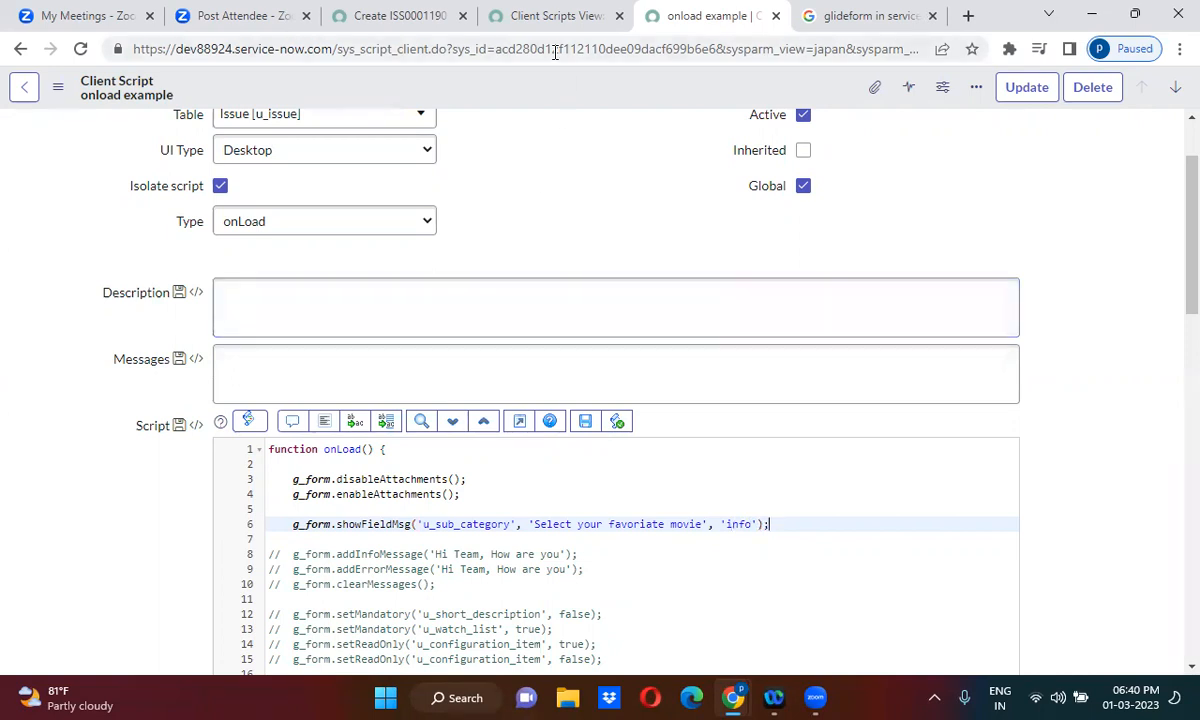
- Save the client script via the header context menu and reload the new Issue form (ISS0001192)
left_click(976, 87)
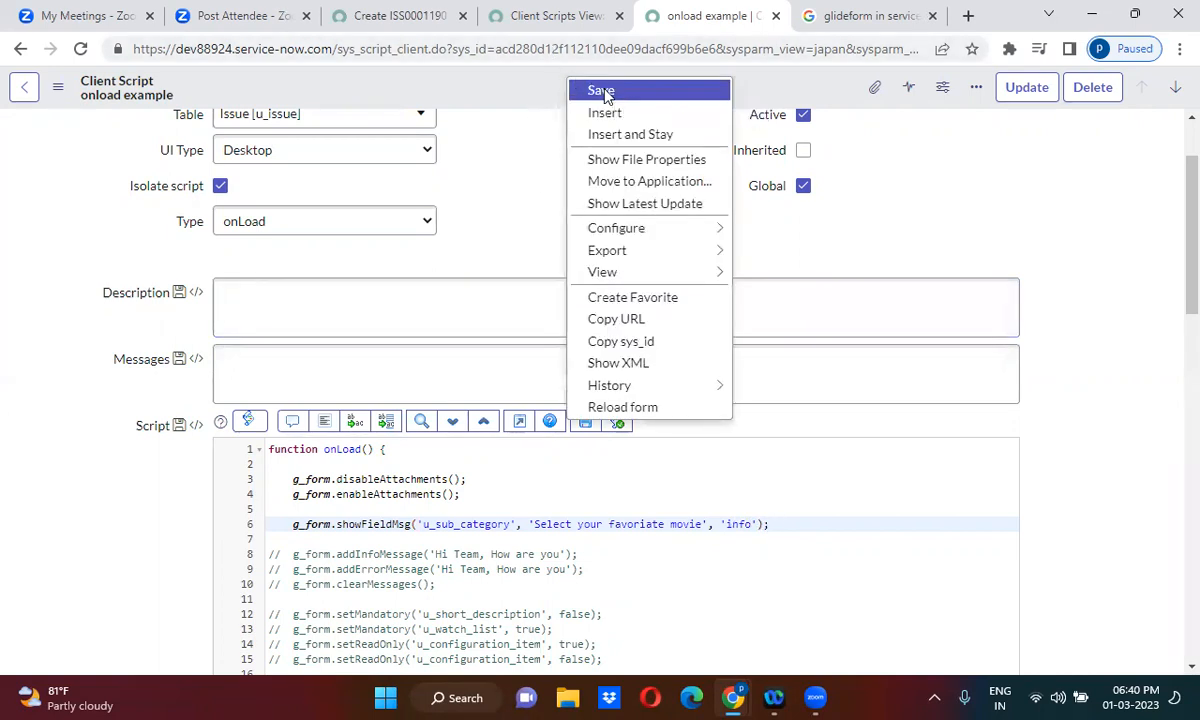
left_click(601, 90)
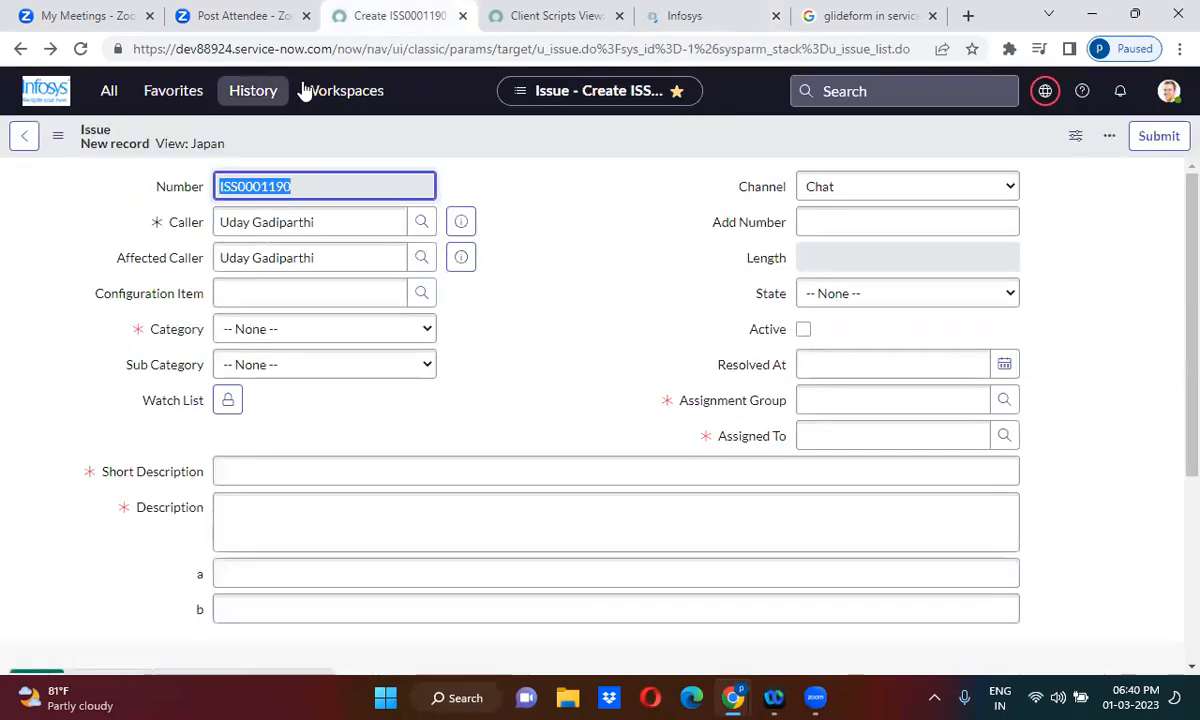
left_click(253, 90)
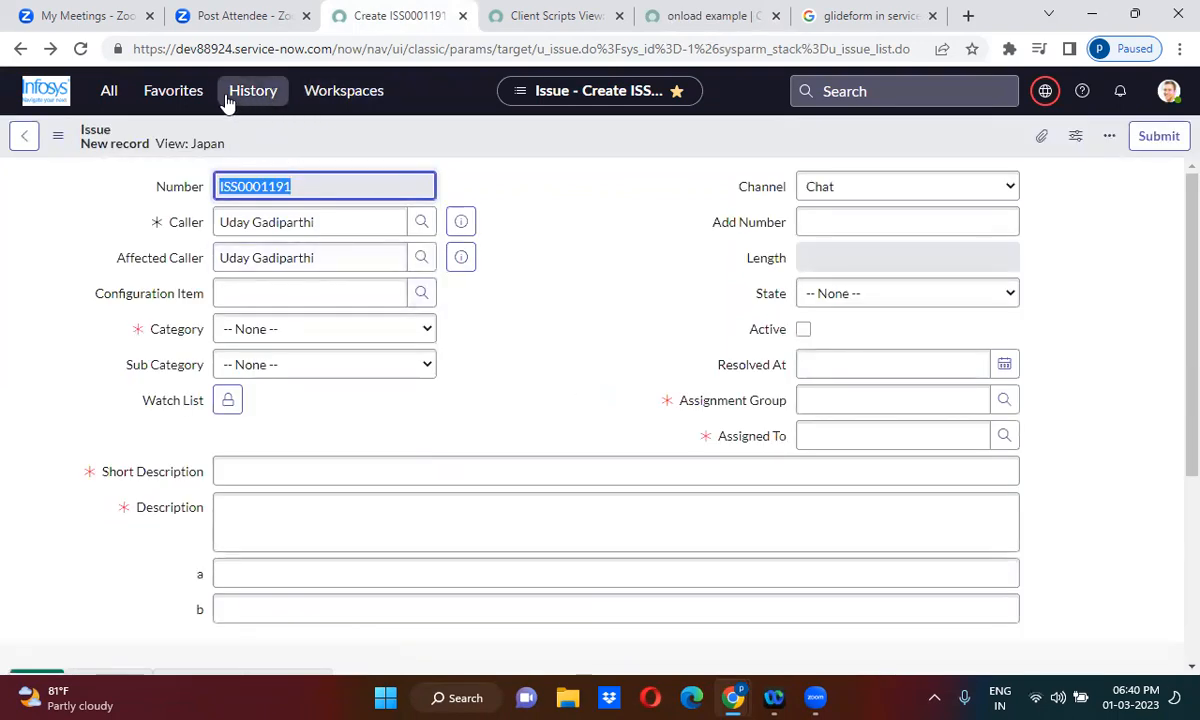
left_click(252, 90)
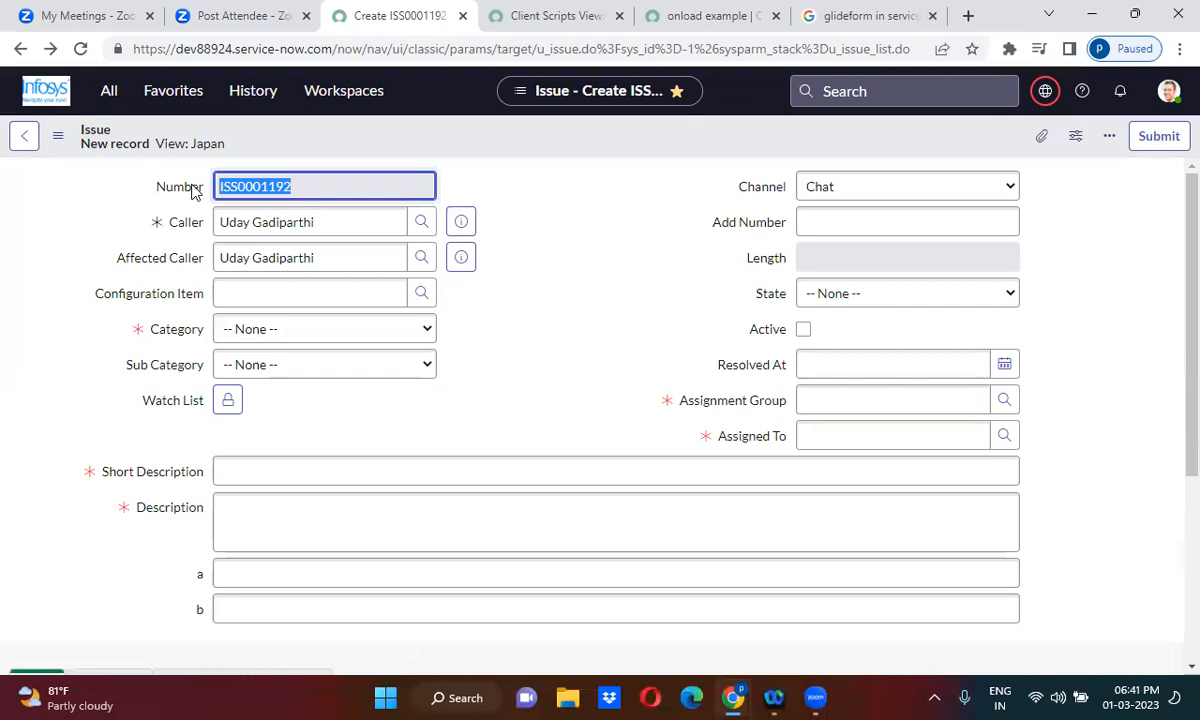
mouse_move(713, 15)
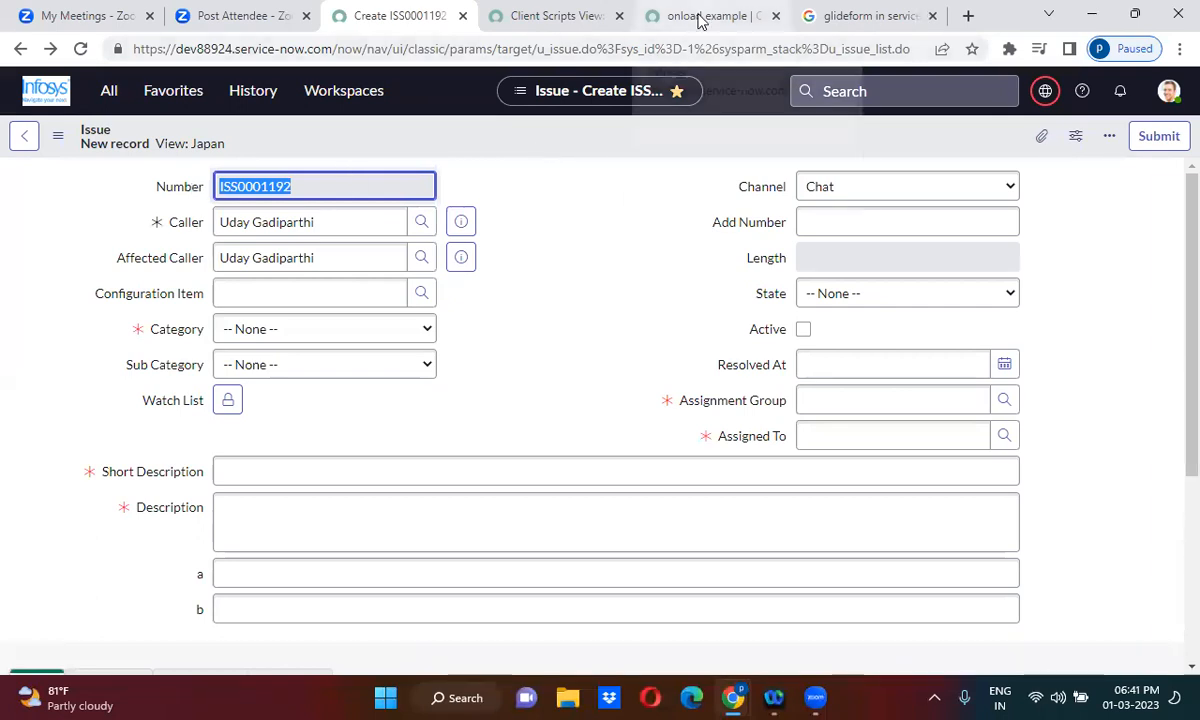
- Refresh the Issue form (ISS0001194) and check for a message under Sub Category, which is absent
left_click(705, 15)
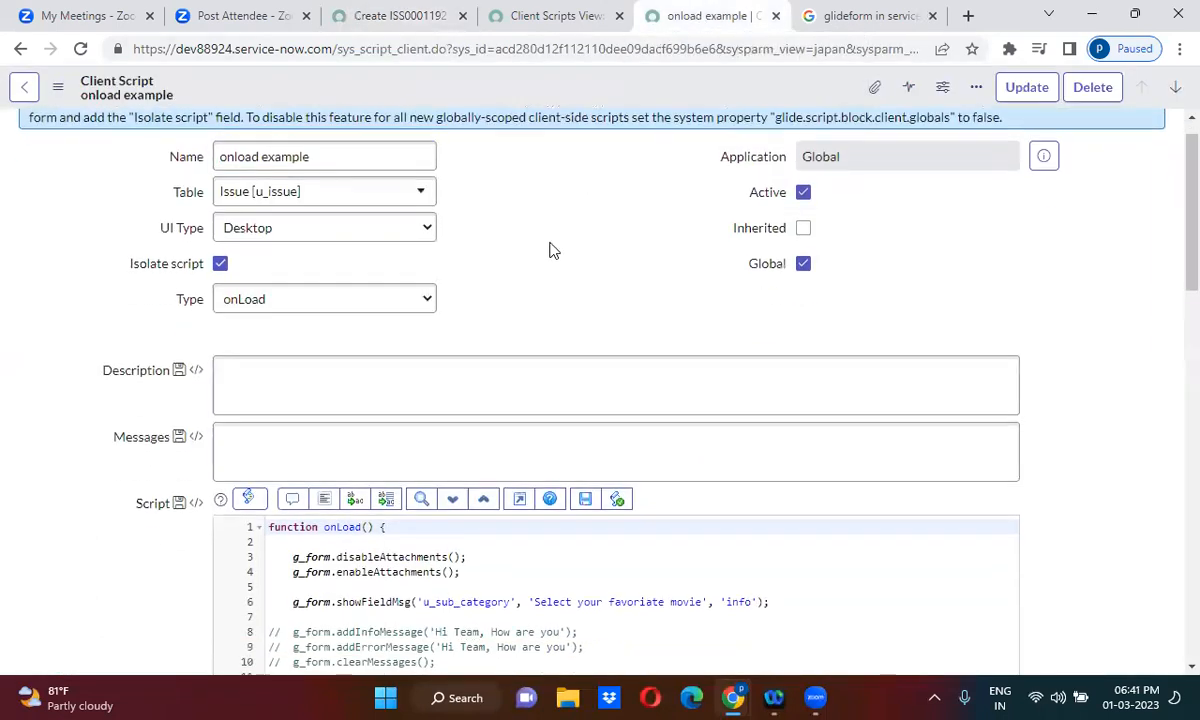
scroll("down", 3)
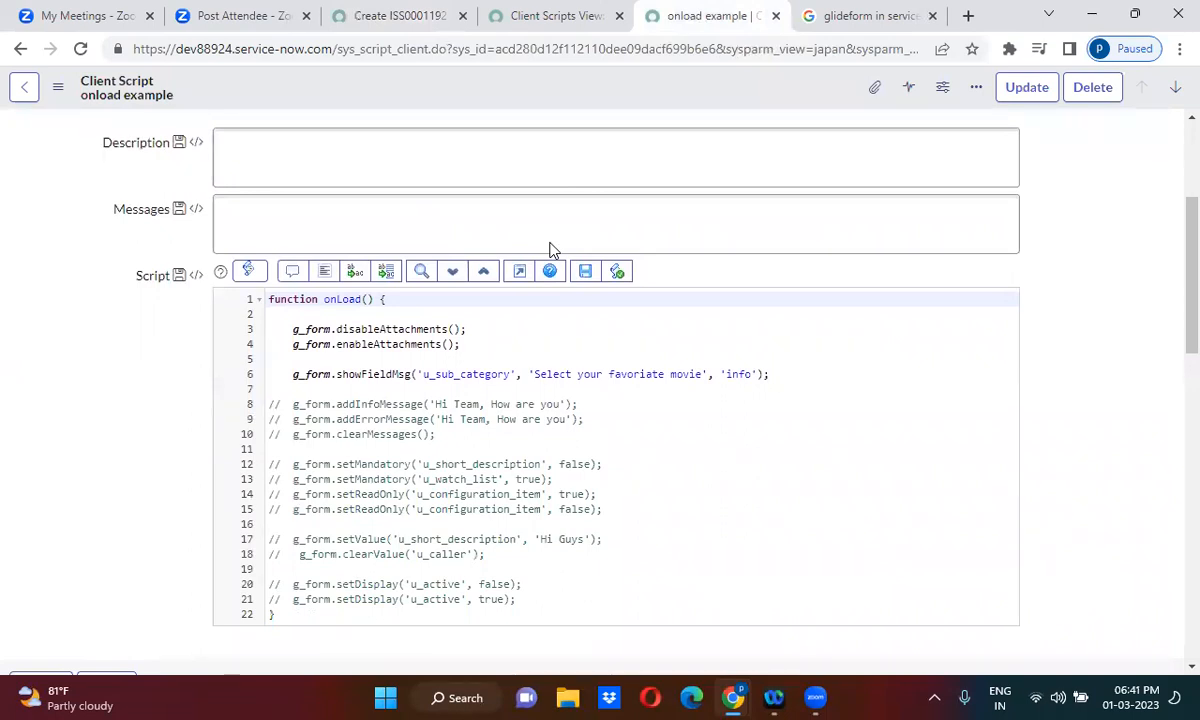
mouse_move(512, 79)
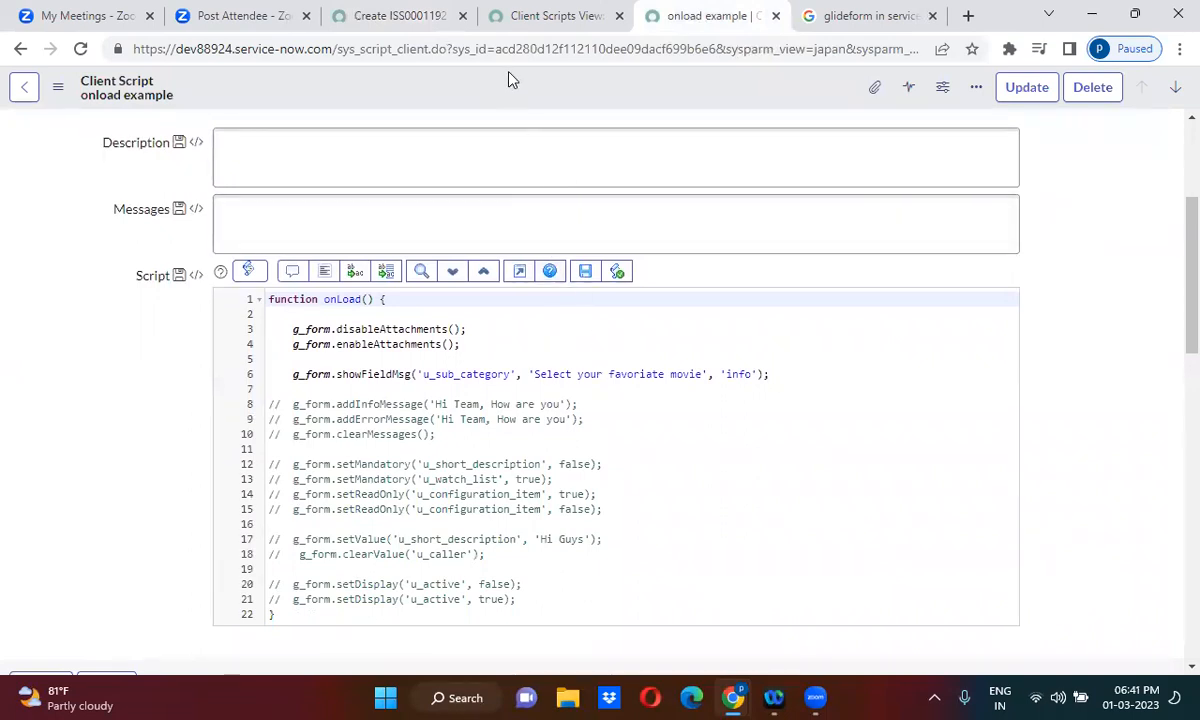
left_click(390, 16)
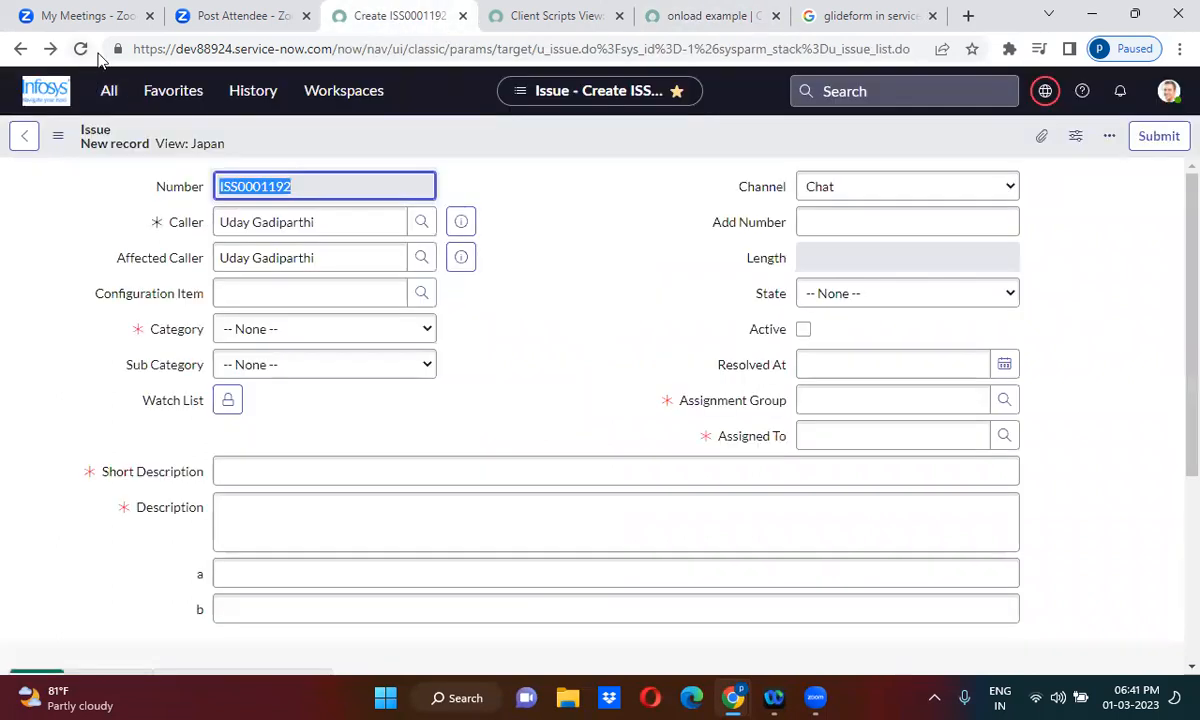
left_click(80, 48)
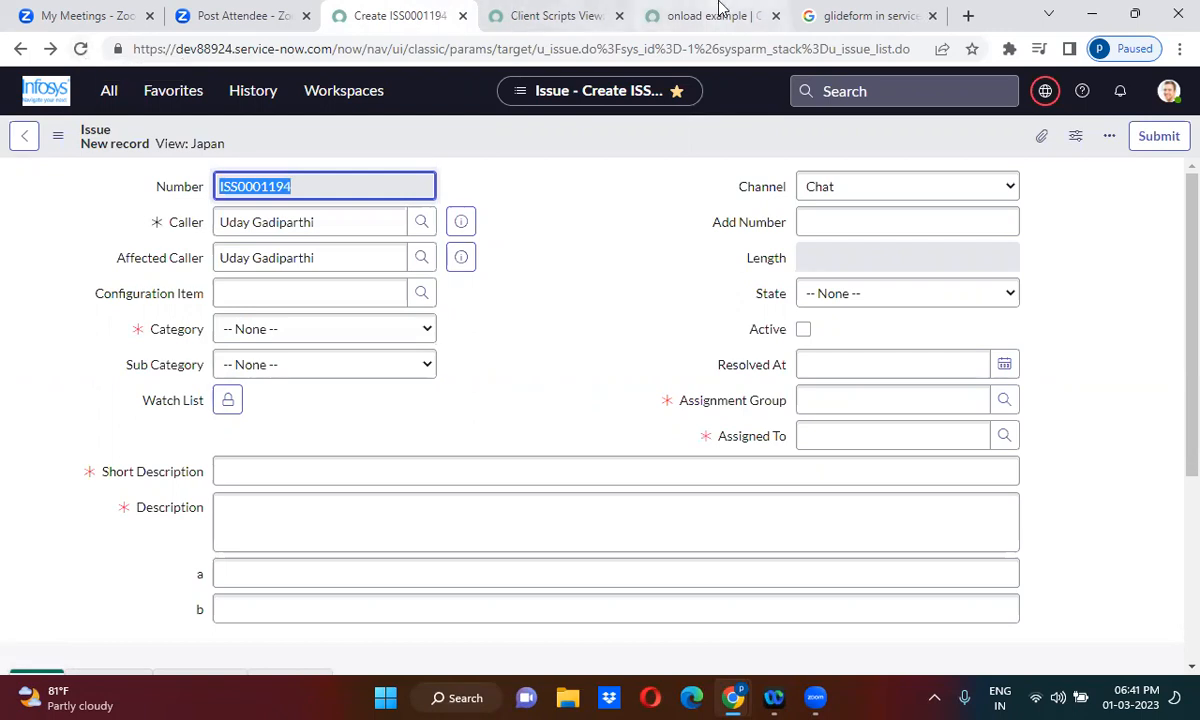
left_click(712, 15)
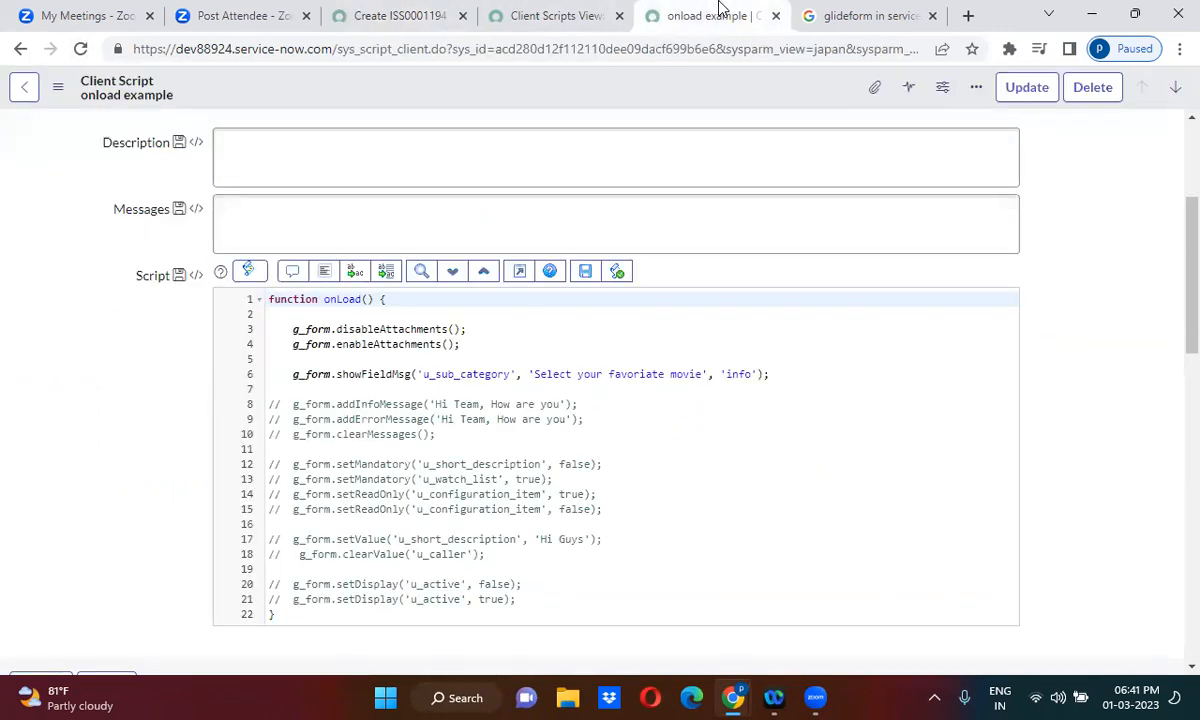
mouse_move(507, 195)
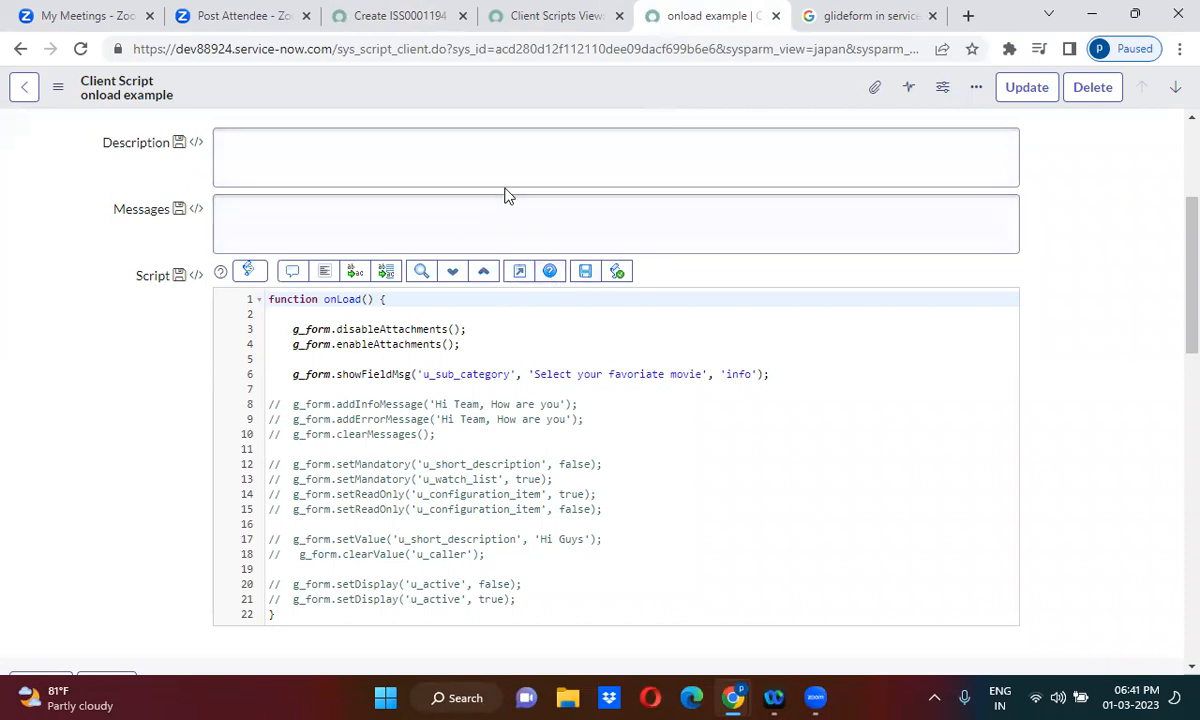
left_click(400, 16)
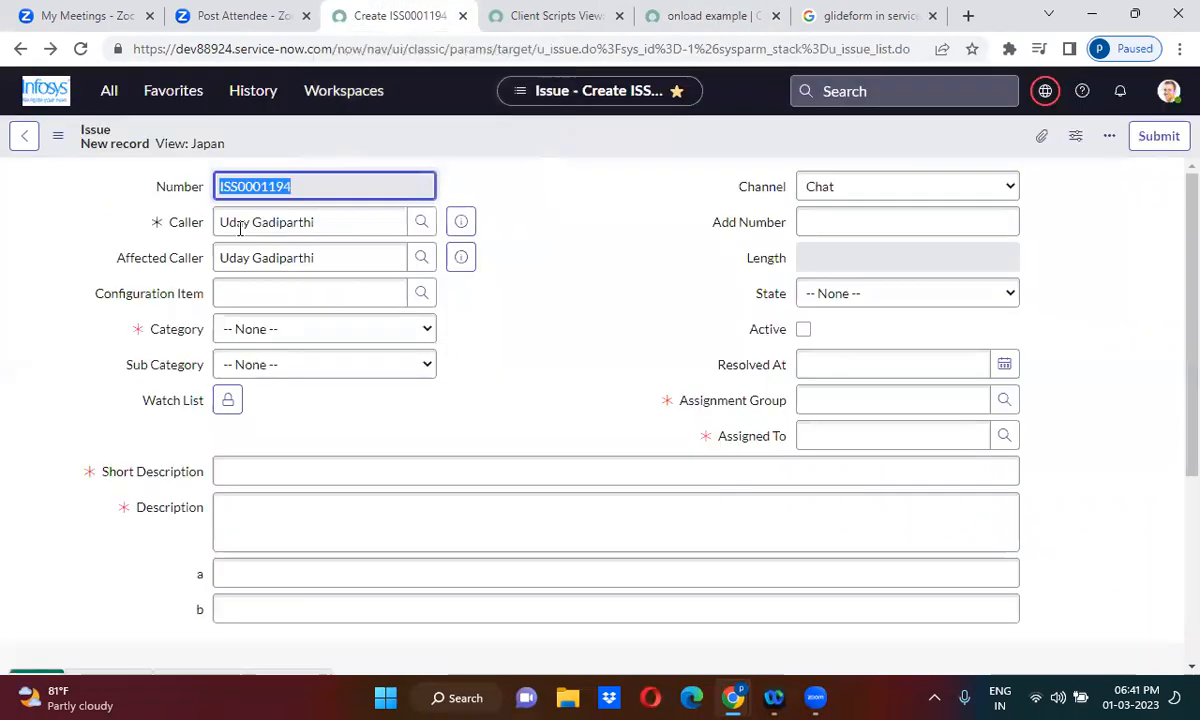
- Reveal Sub Category's real field name u_choice_2 from its label menu and return to the script
right_click(165, 364)
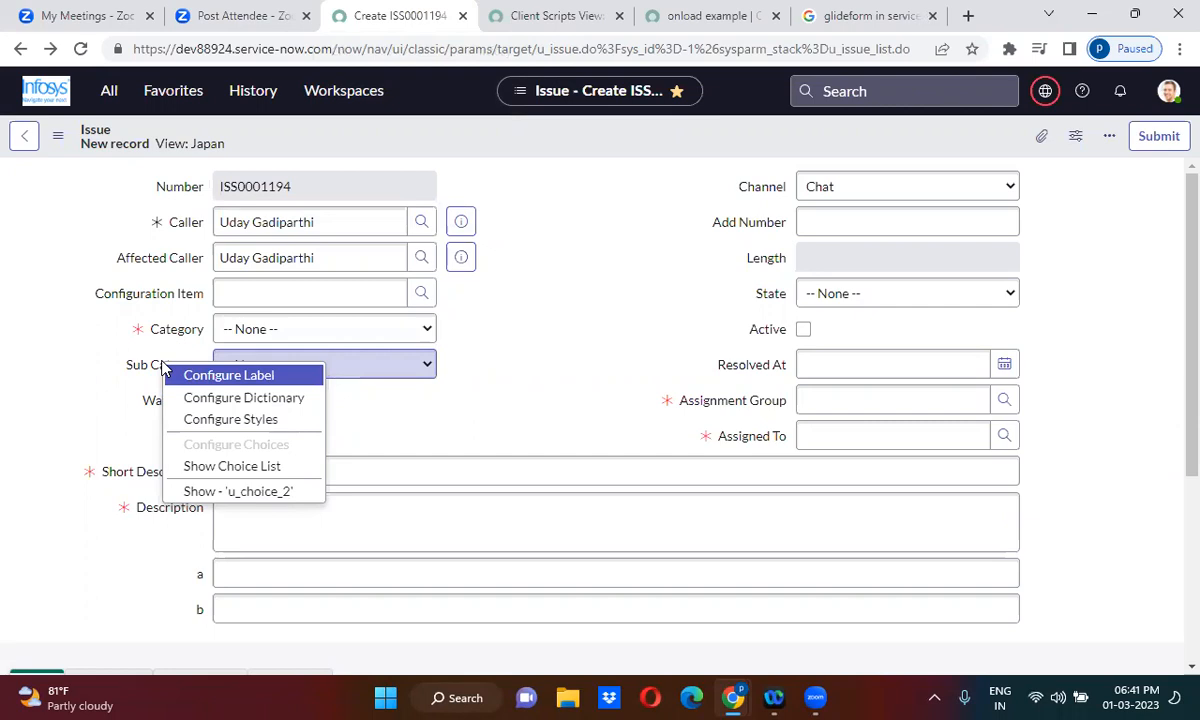
mouse_move(238, 491)
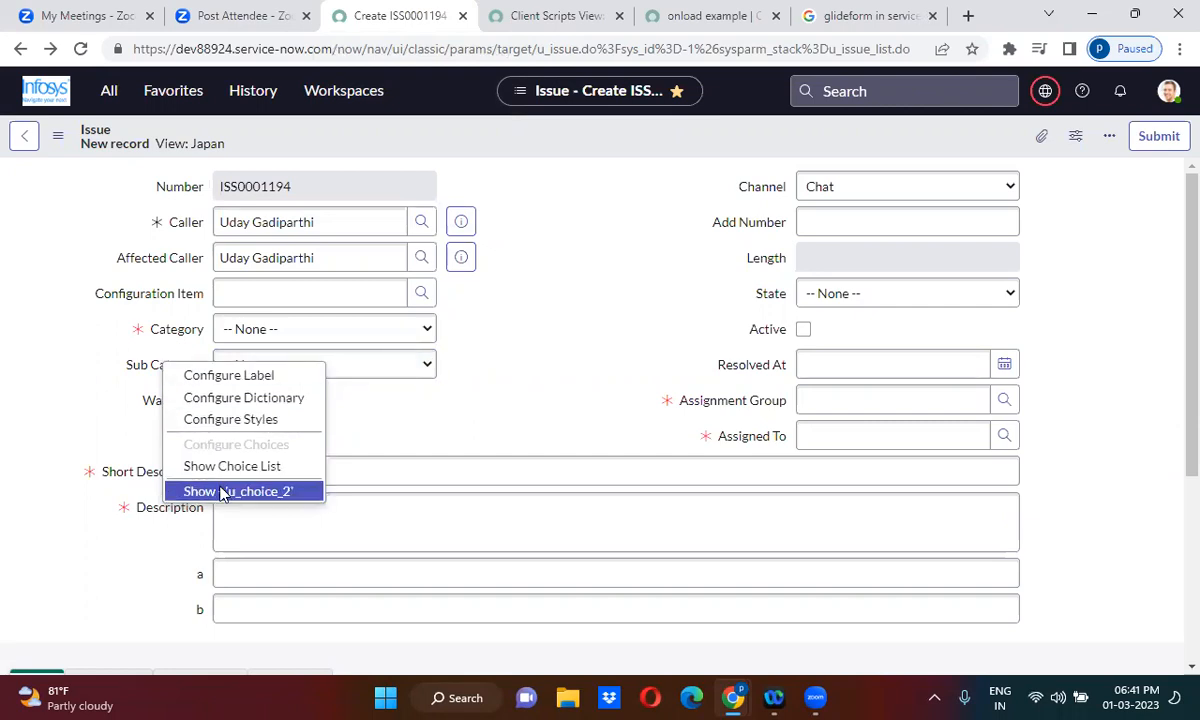
left_click(238, 491)
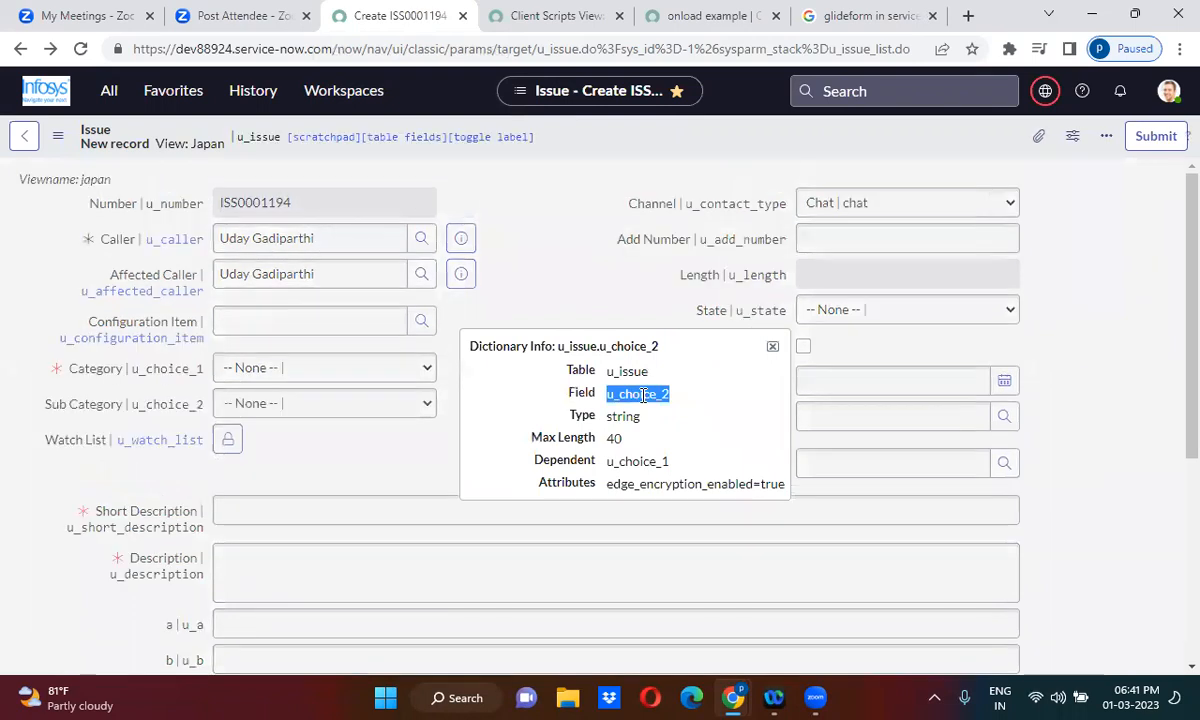
left_click(772, 346)
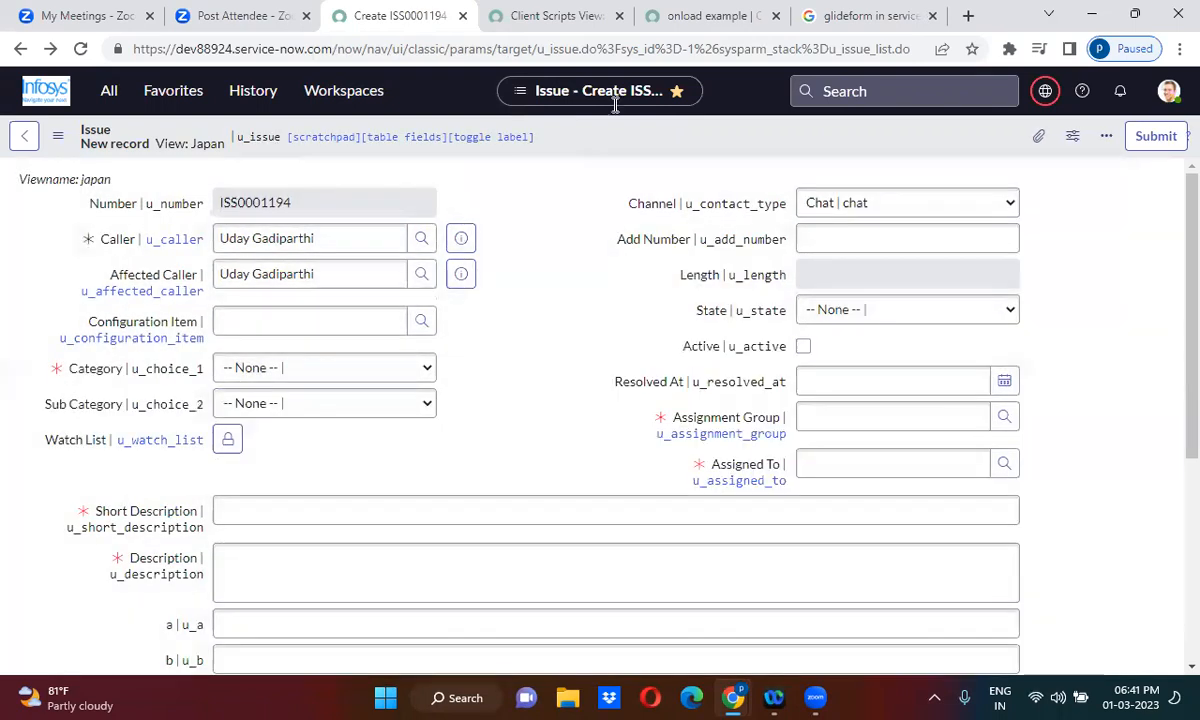
left_click(712, 16)
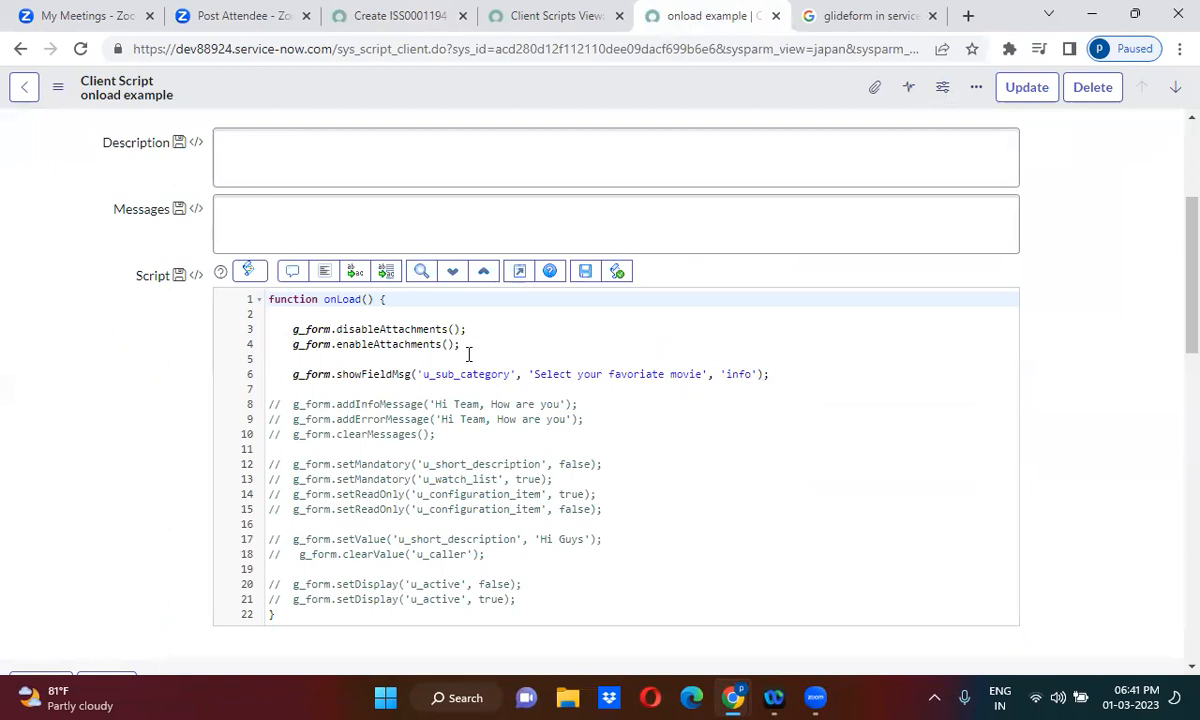
- Replace u_sub_category with u_choice_2 in showFieldMsg so the message appears under Sub Category
type("u_choice_2")
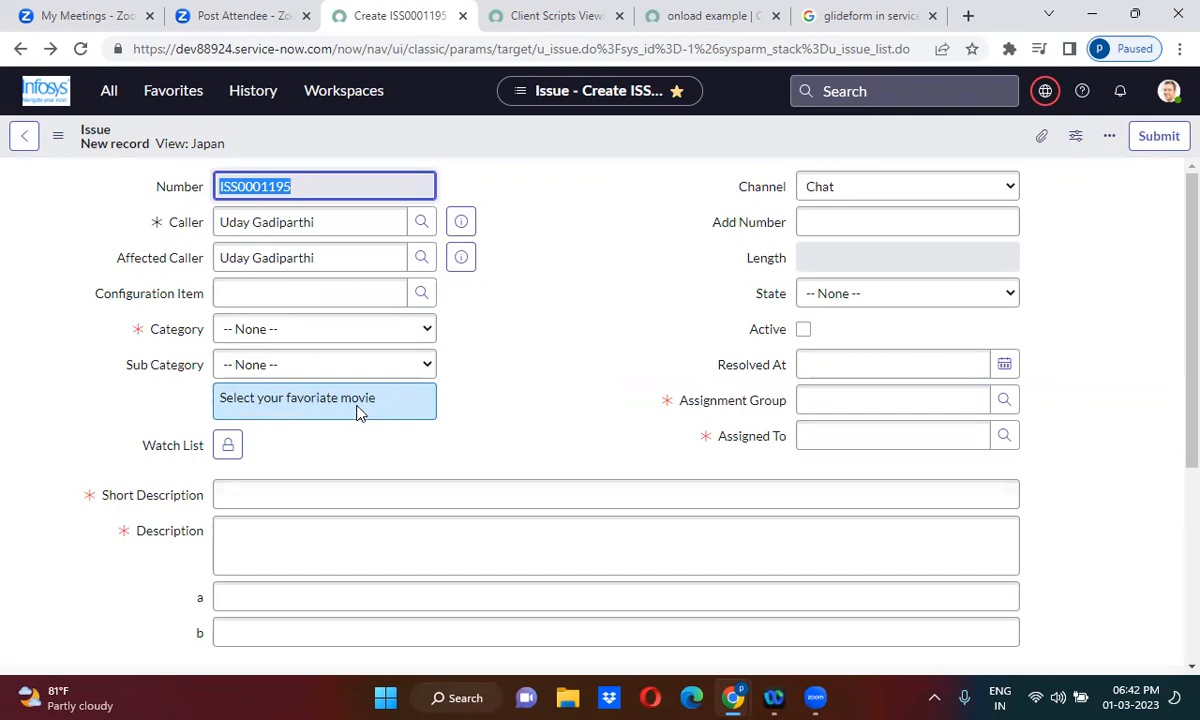
mouse_move(303, 418)
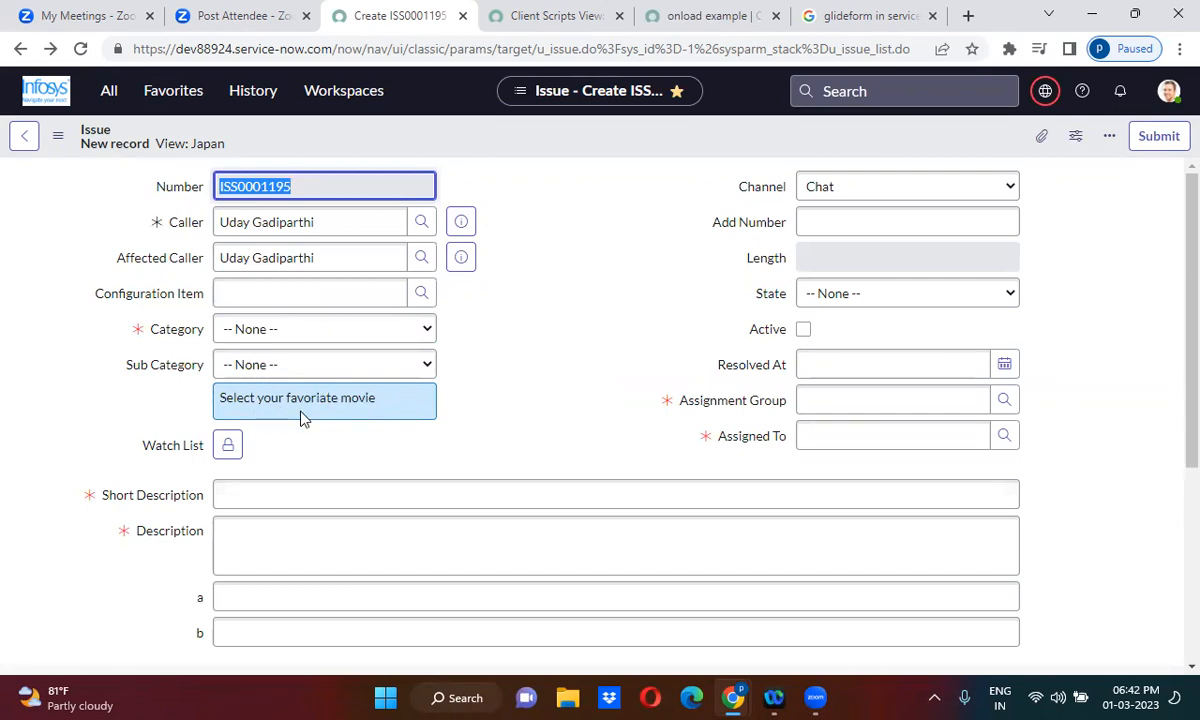
mouse_move(277, 430)
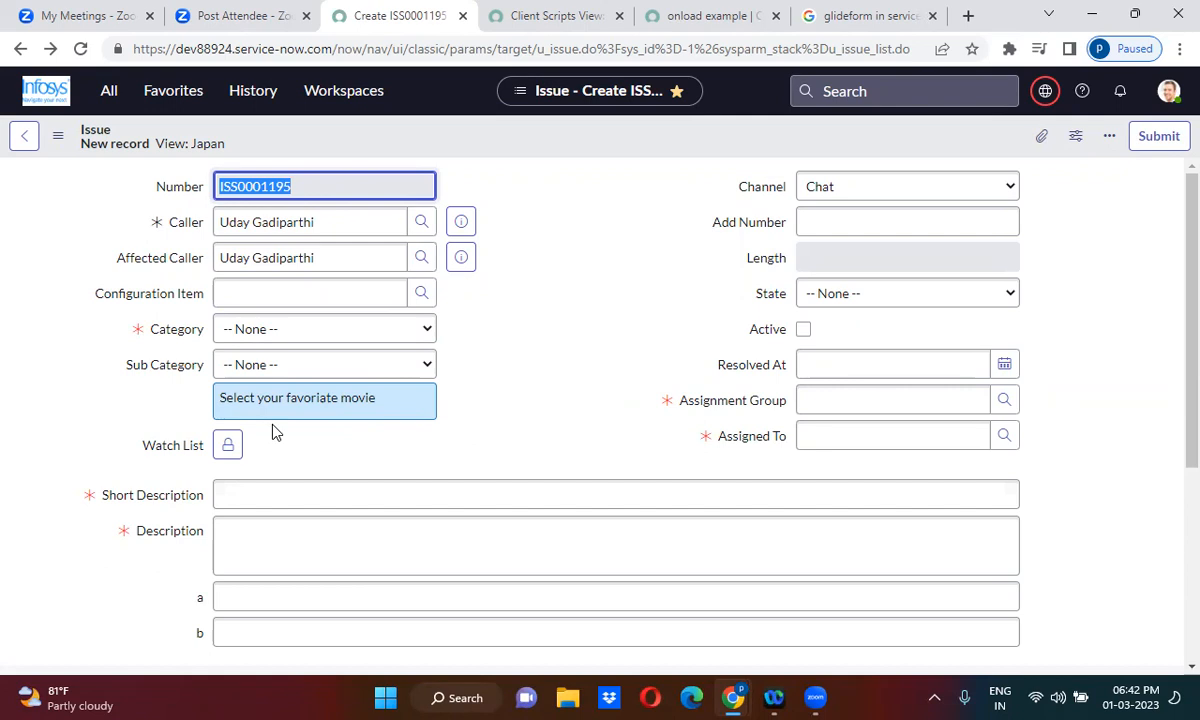
mouse_move(547, 381)
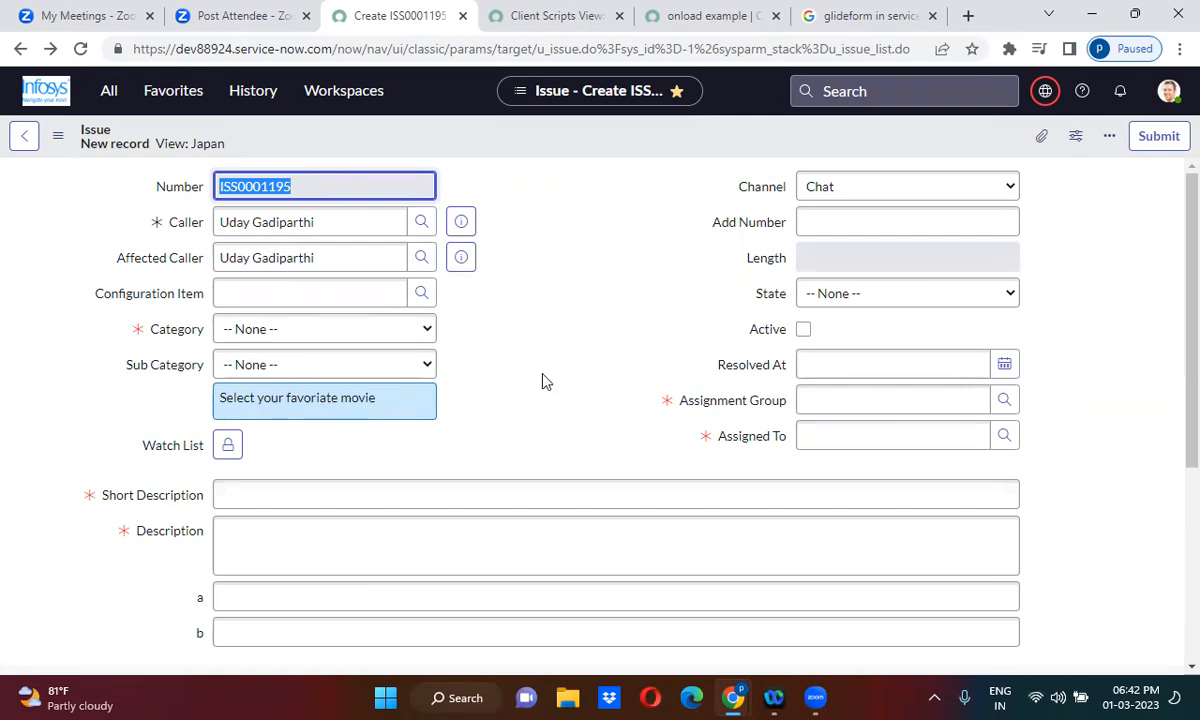
left_click(707, 15)
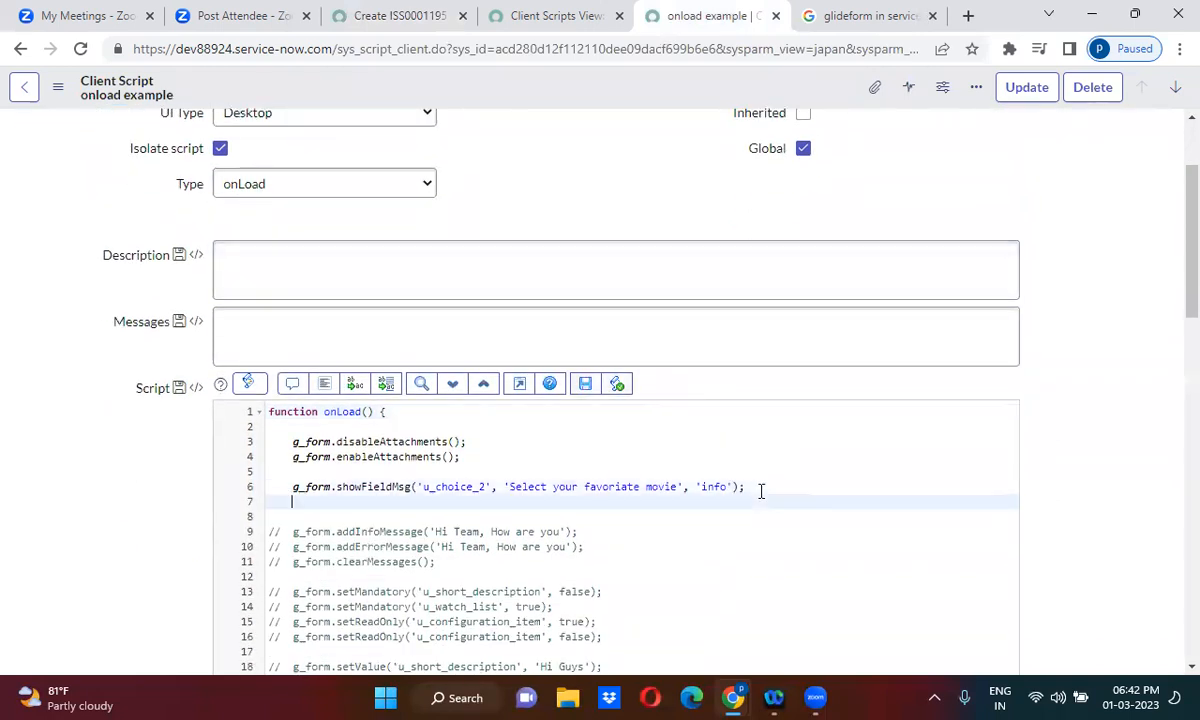
- Add g_form.hideFieldMsg('u_choice_2', true) after the show-message line and update the script
type("g_form")
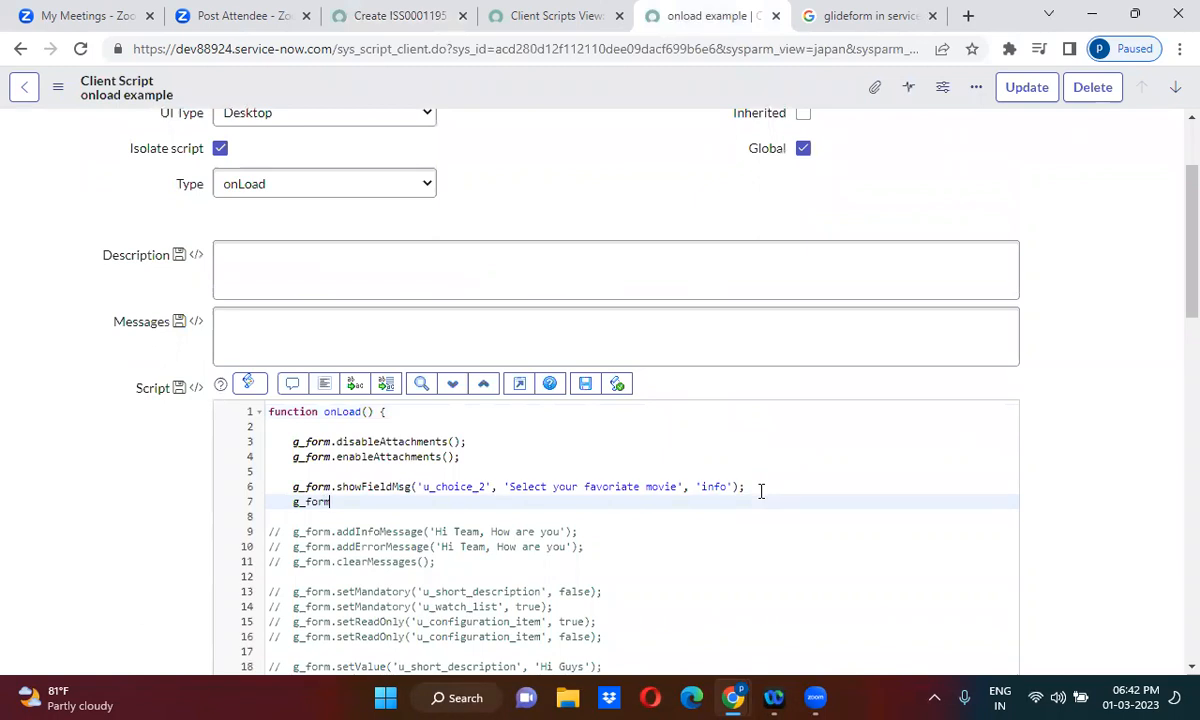
type("h")
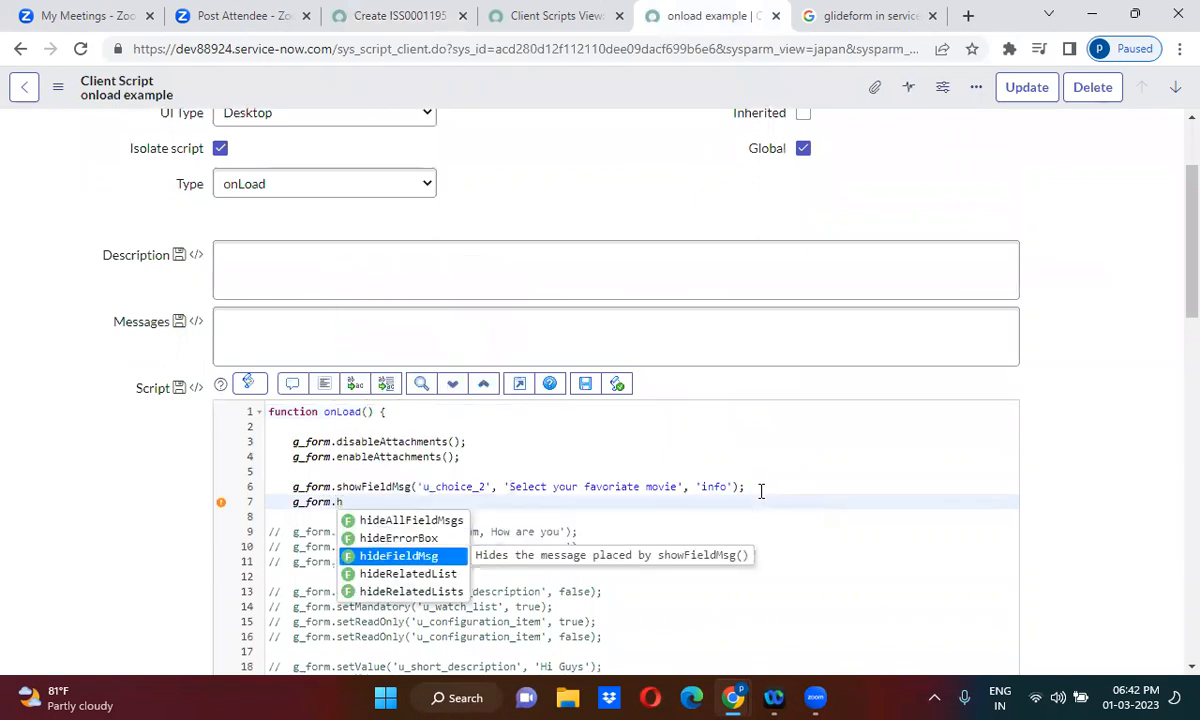
left_click(399, 555)
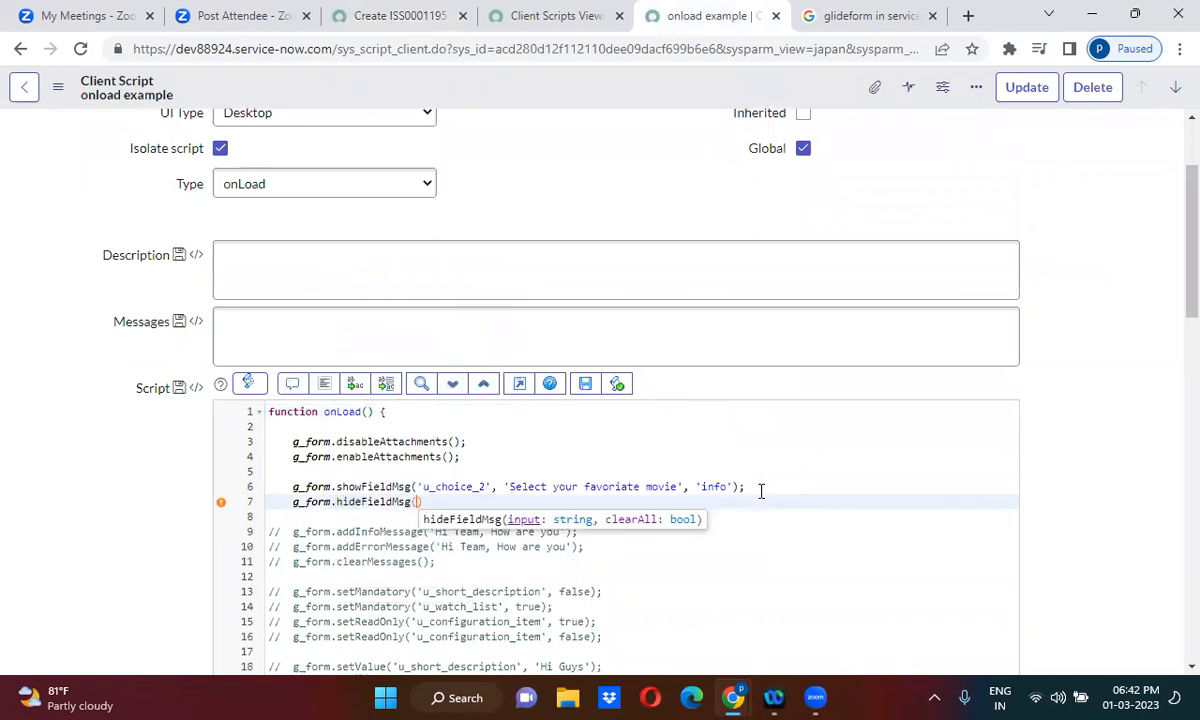
type("u'")
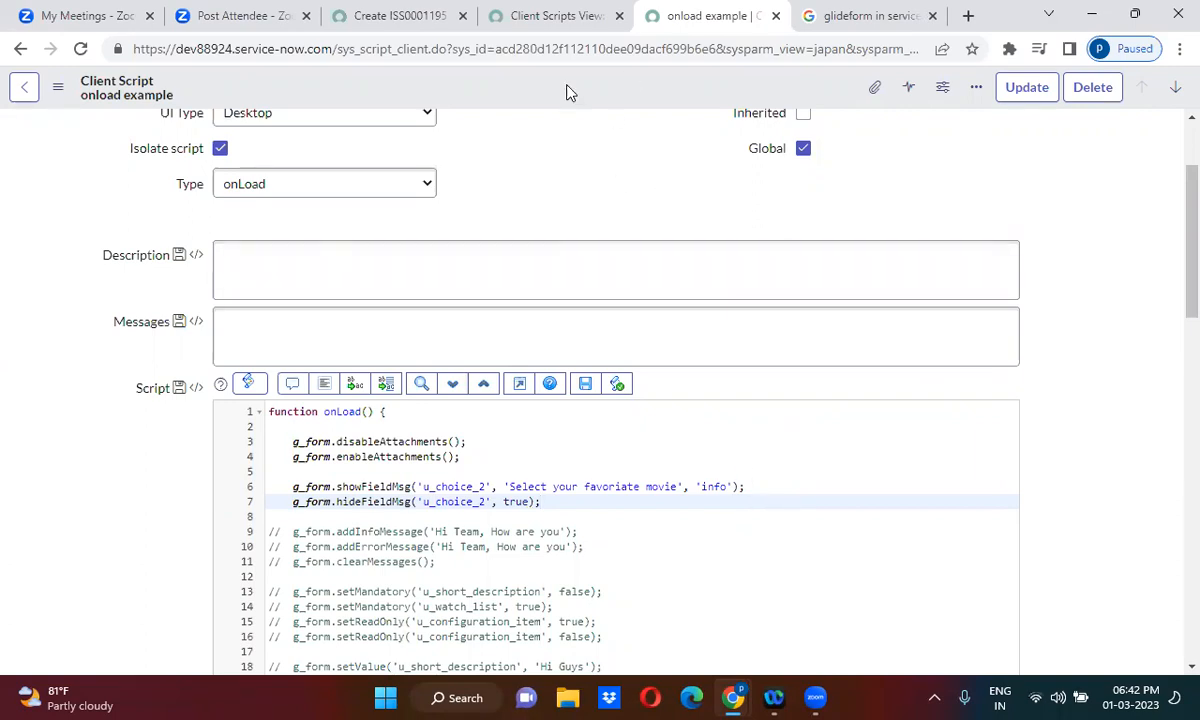
left_click(1026, 87)
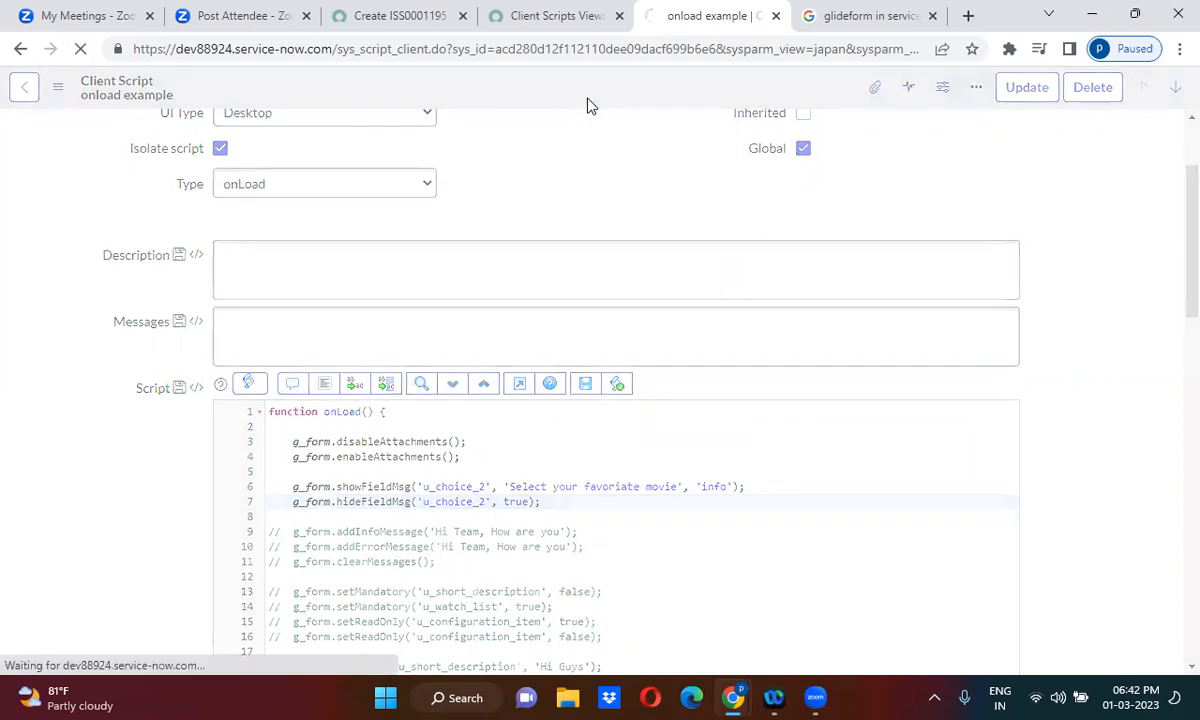